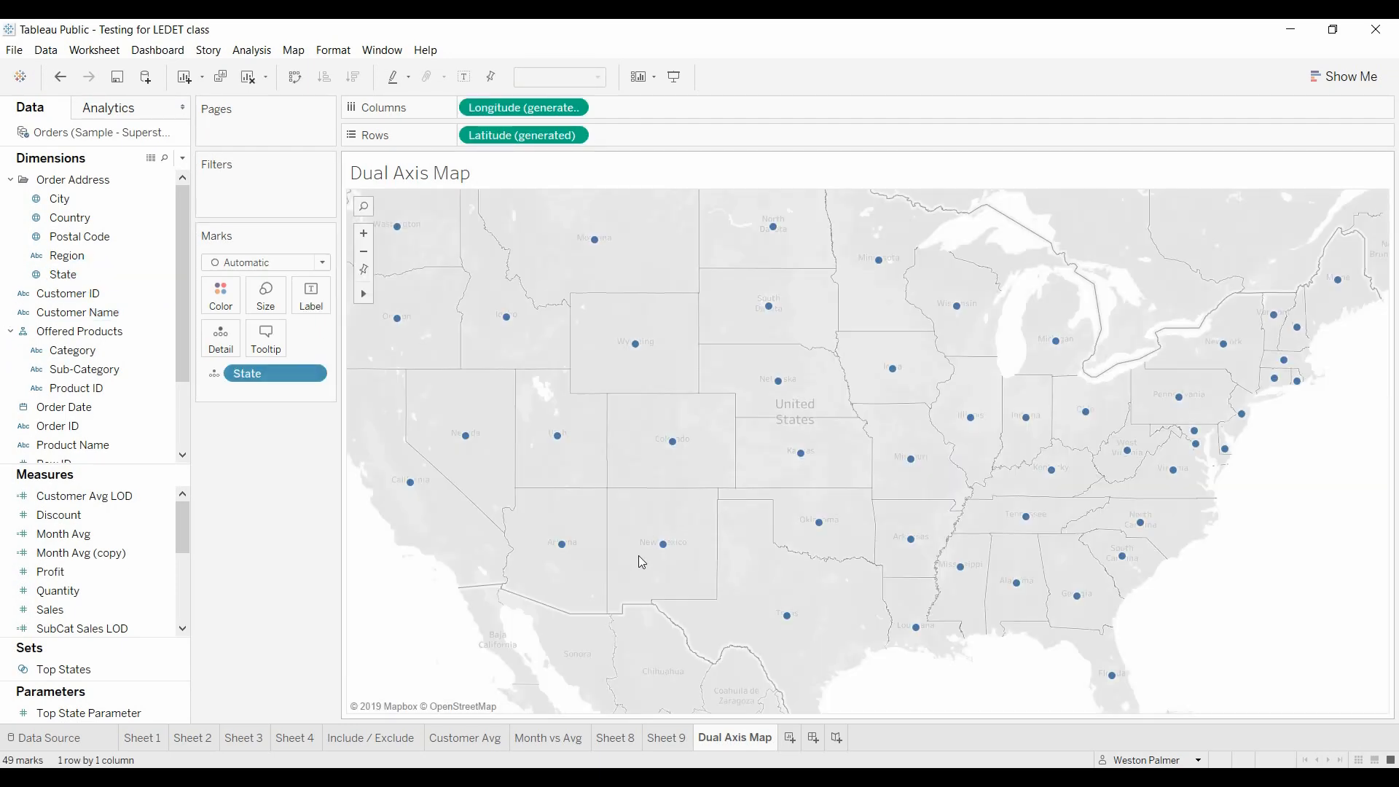
mouse_move(412, 480)
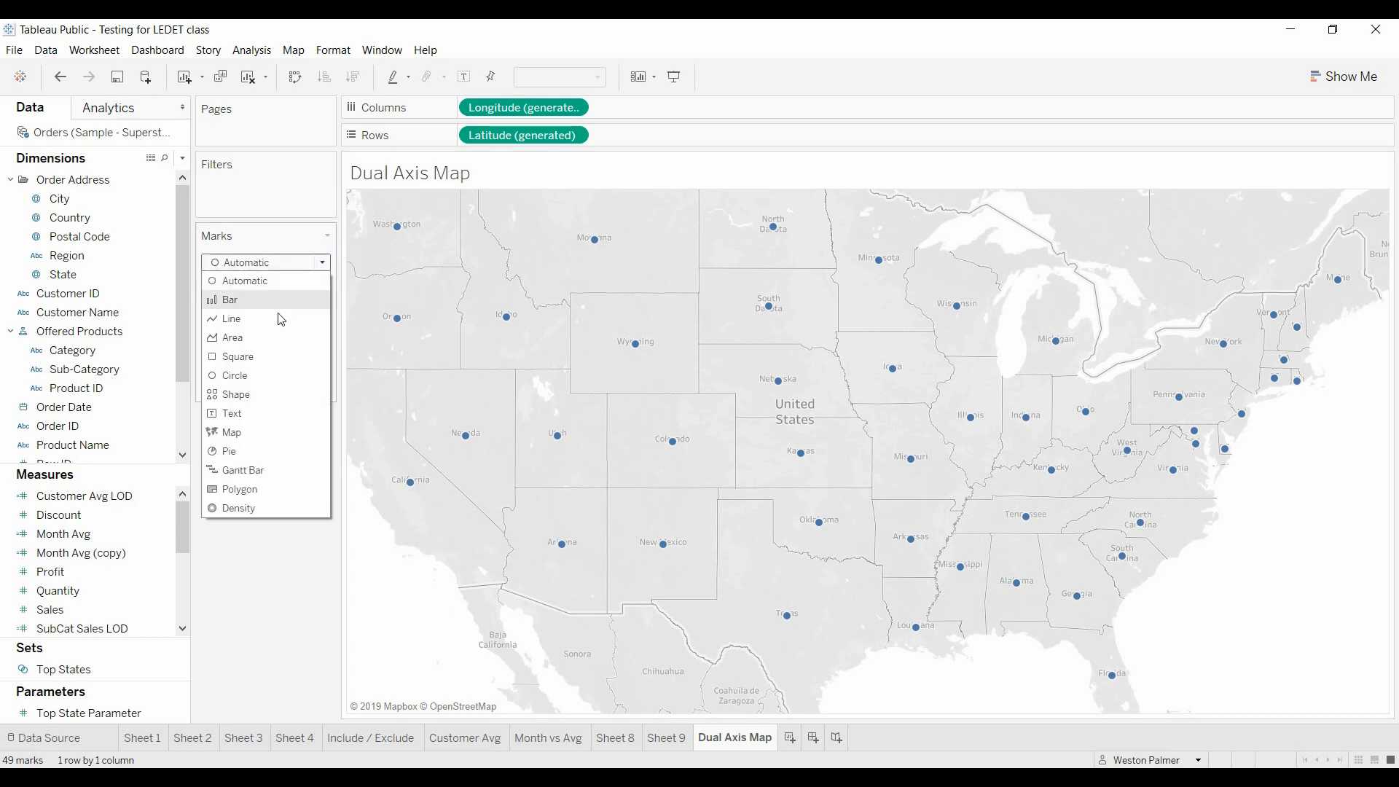
- Switch the mark type to Map so US states render as filled shapes
left_click(231, 431)
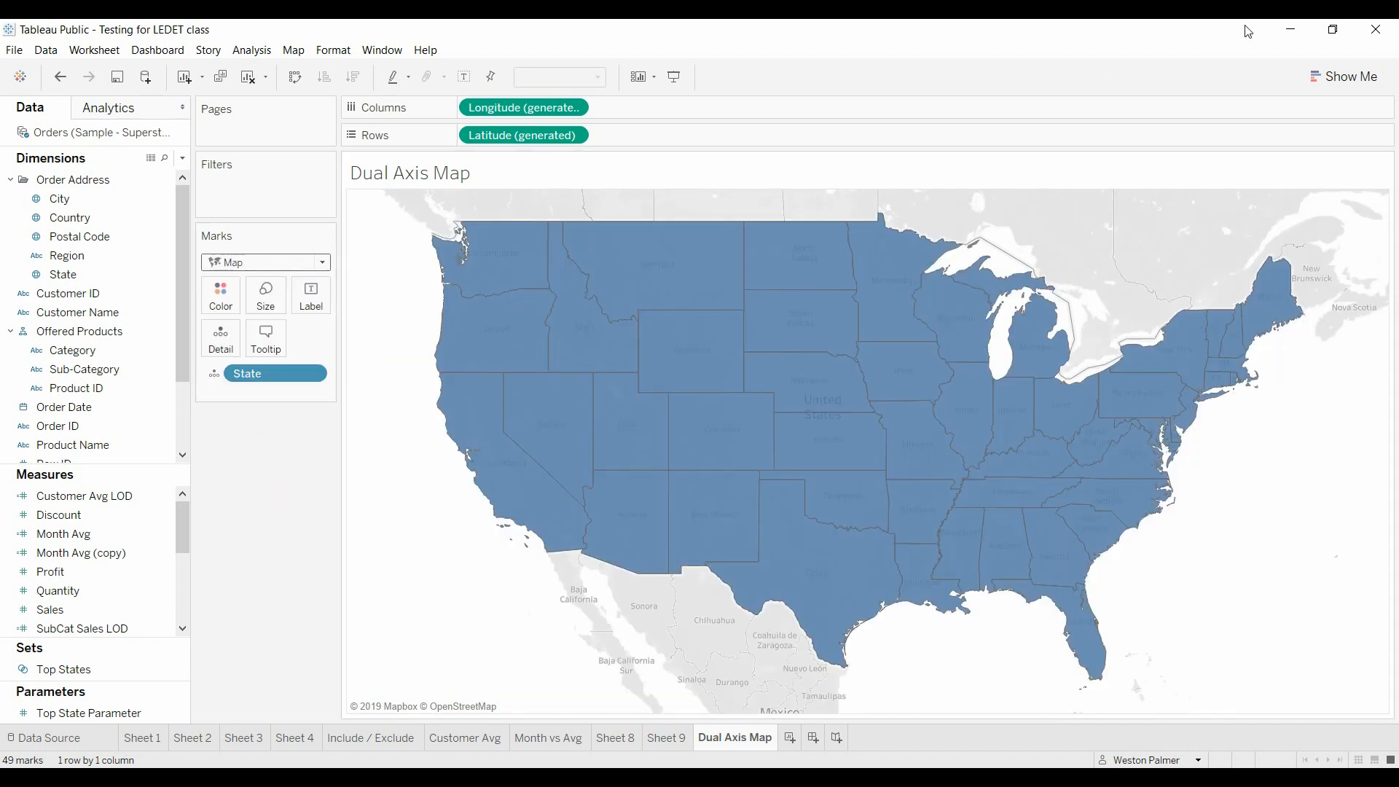
left_click(1349, 77)
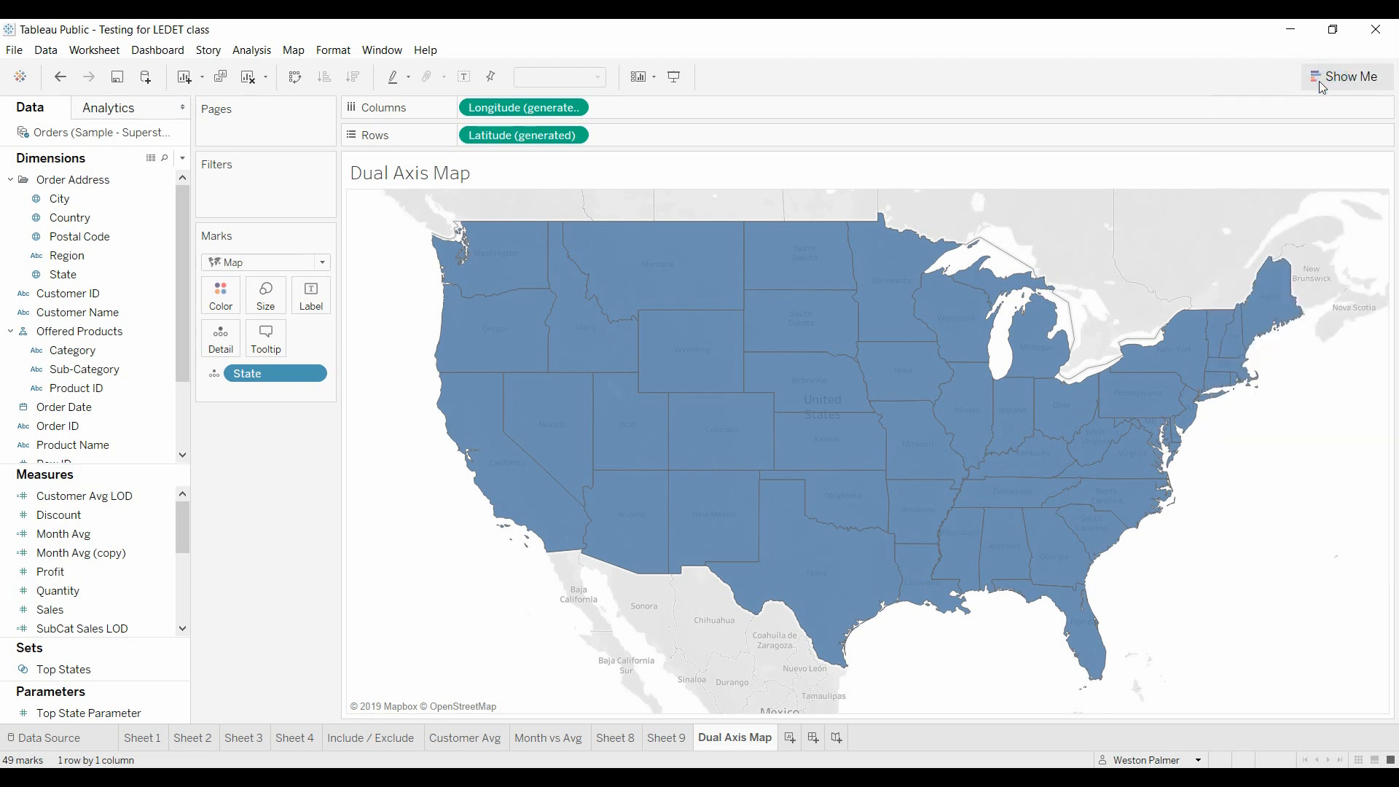
mouse_move(606, 533)
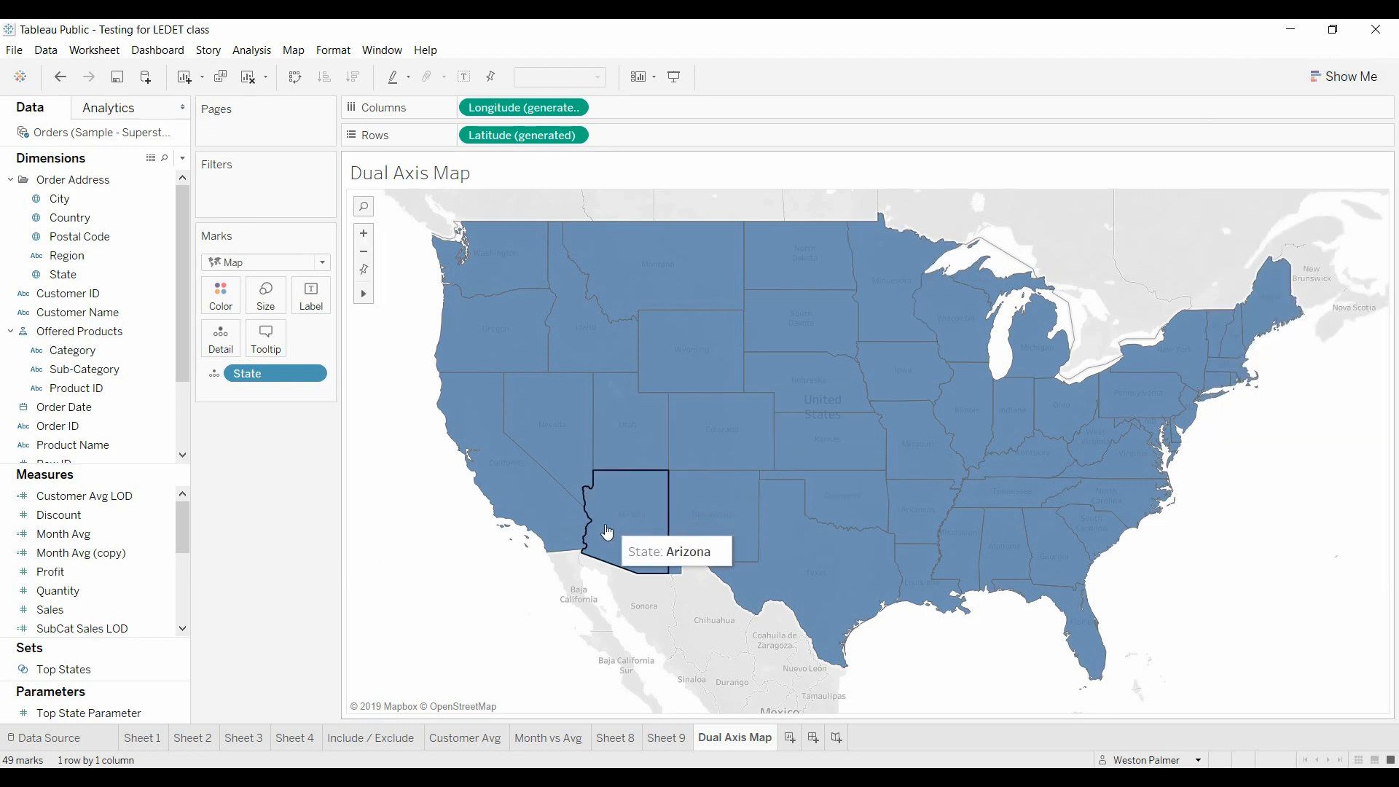
mouse_move(180, 395)
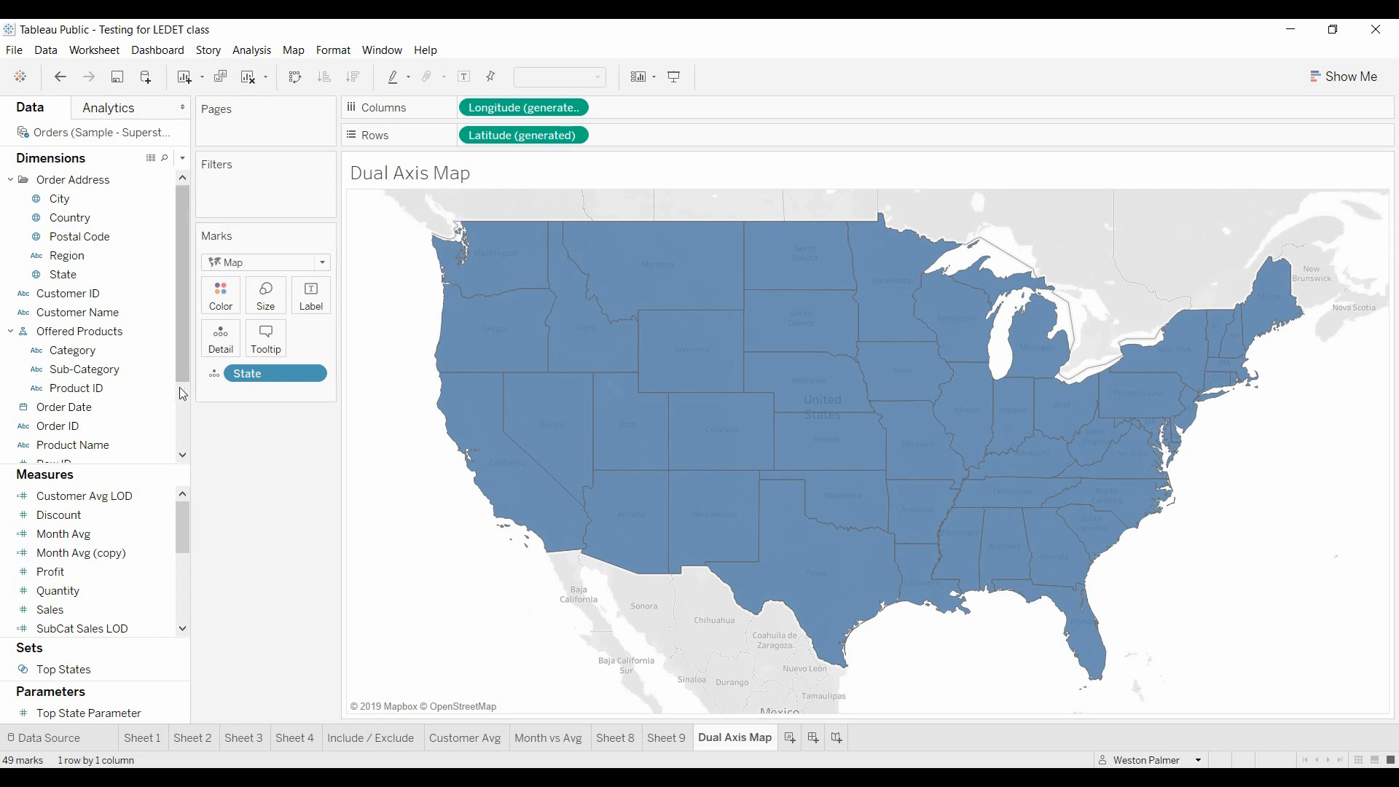
- Colour the filled states by Region: Central, East, South and West
left_click(79, 236)
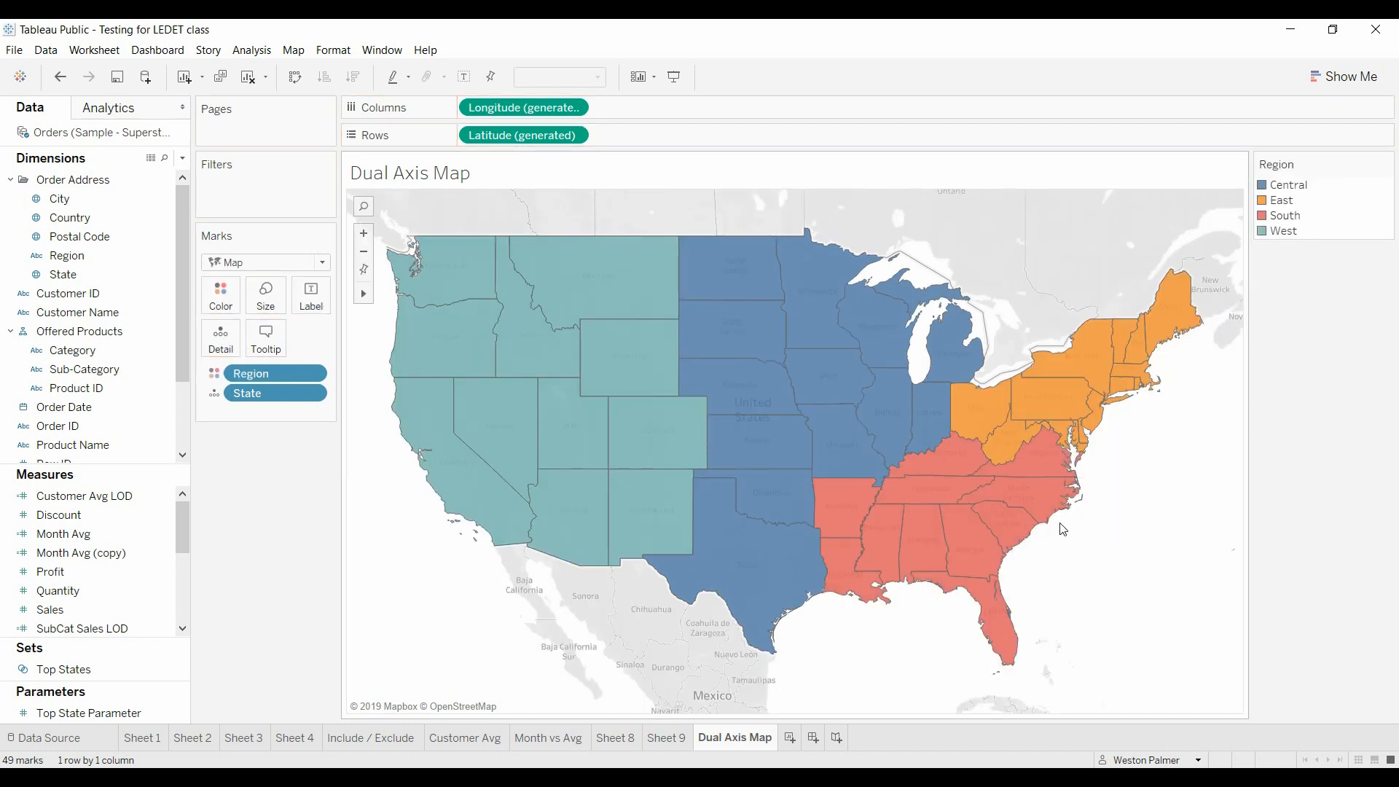
mouse_move(582, 639)
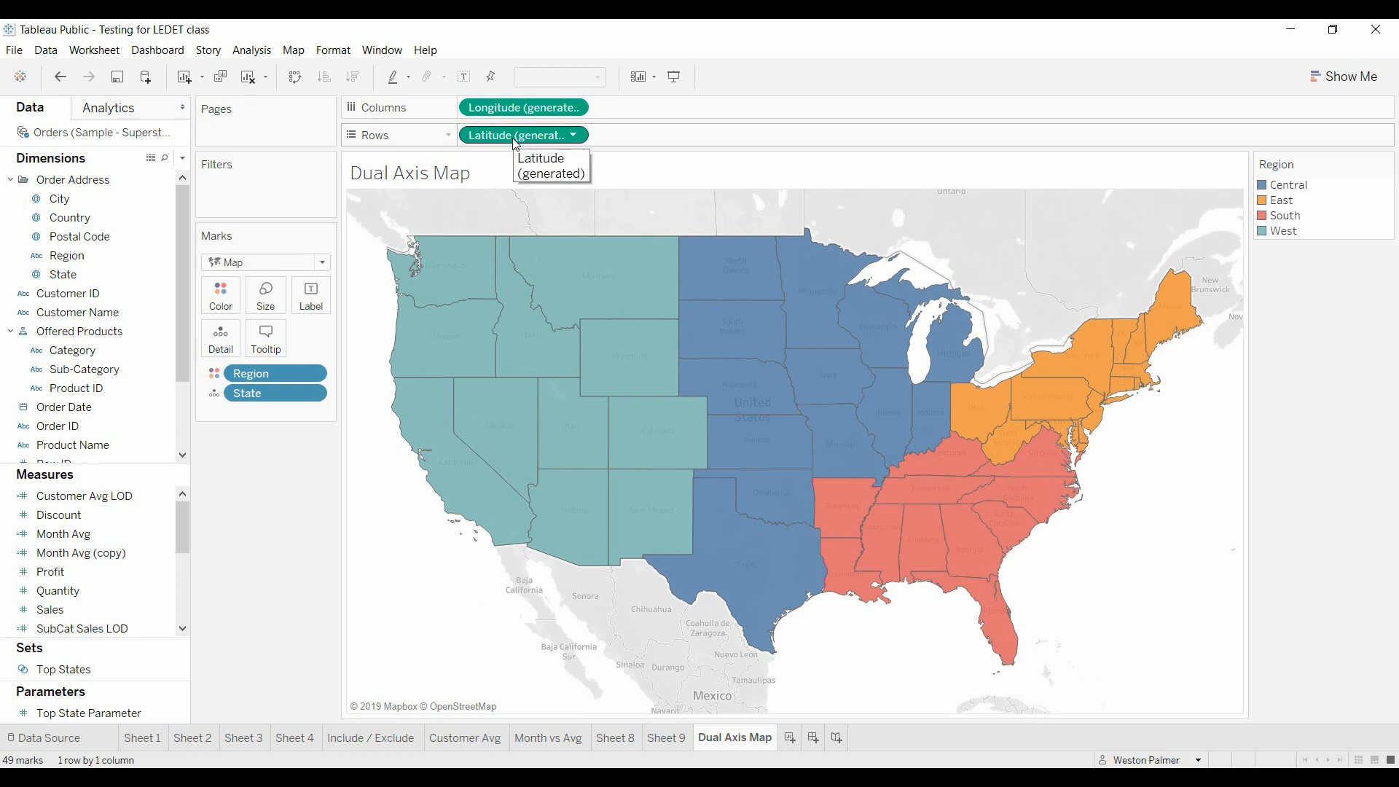
mouse_move(516, 142)
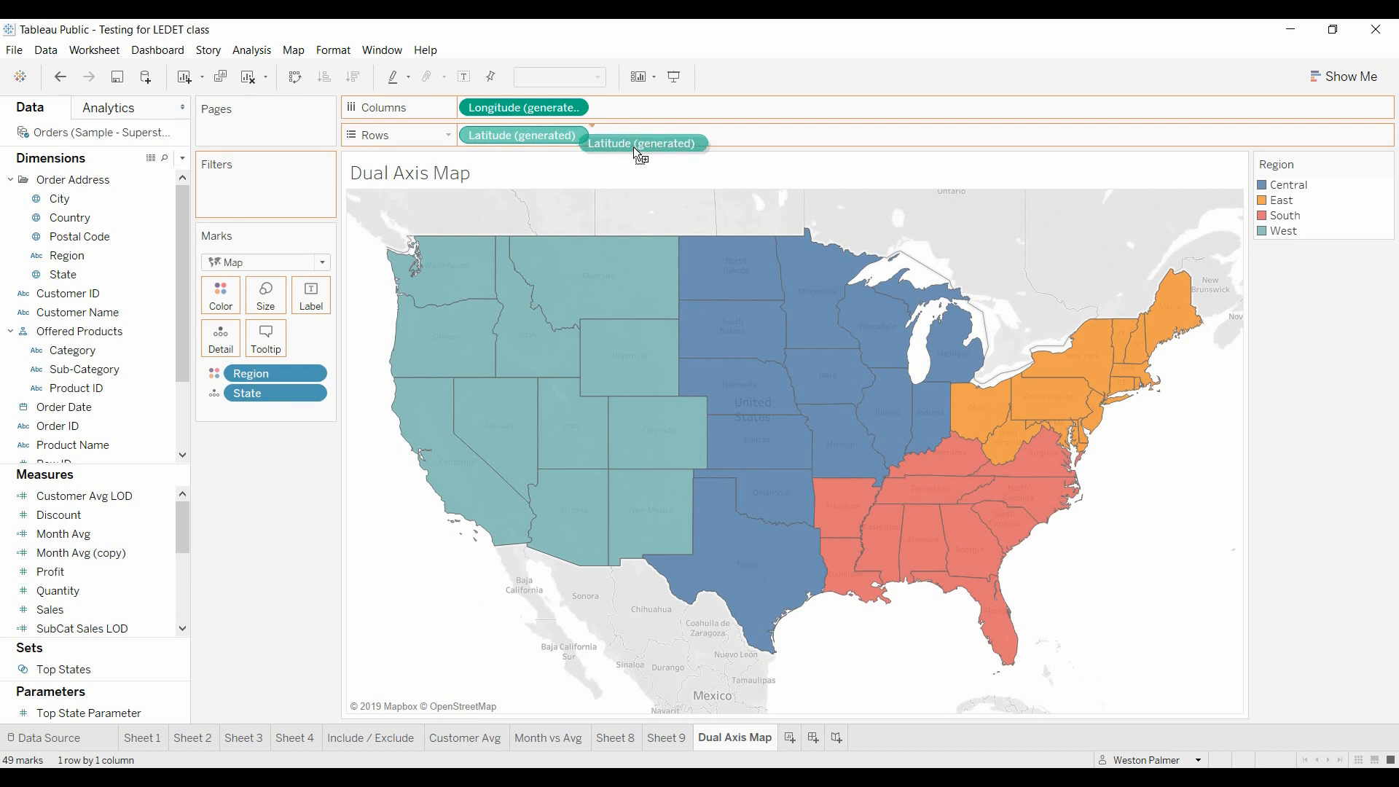
- Add a second Latitude to Rows, stacking two region maps, and expand its marks card
left_click_drag(641, 143, 584, 130)
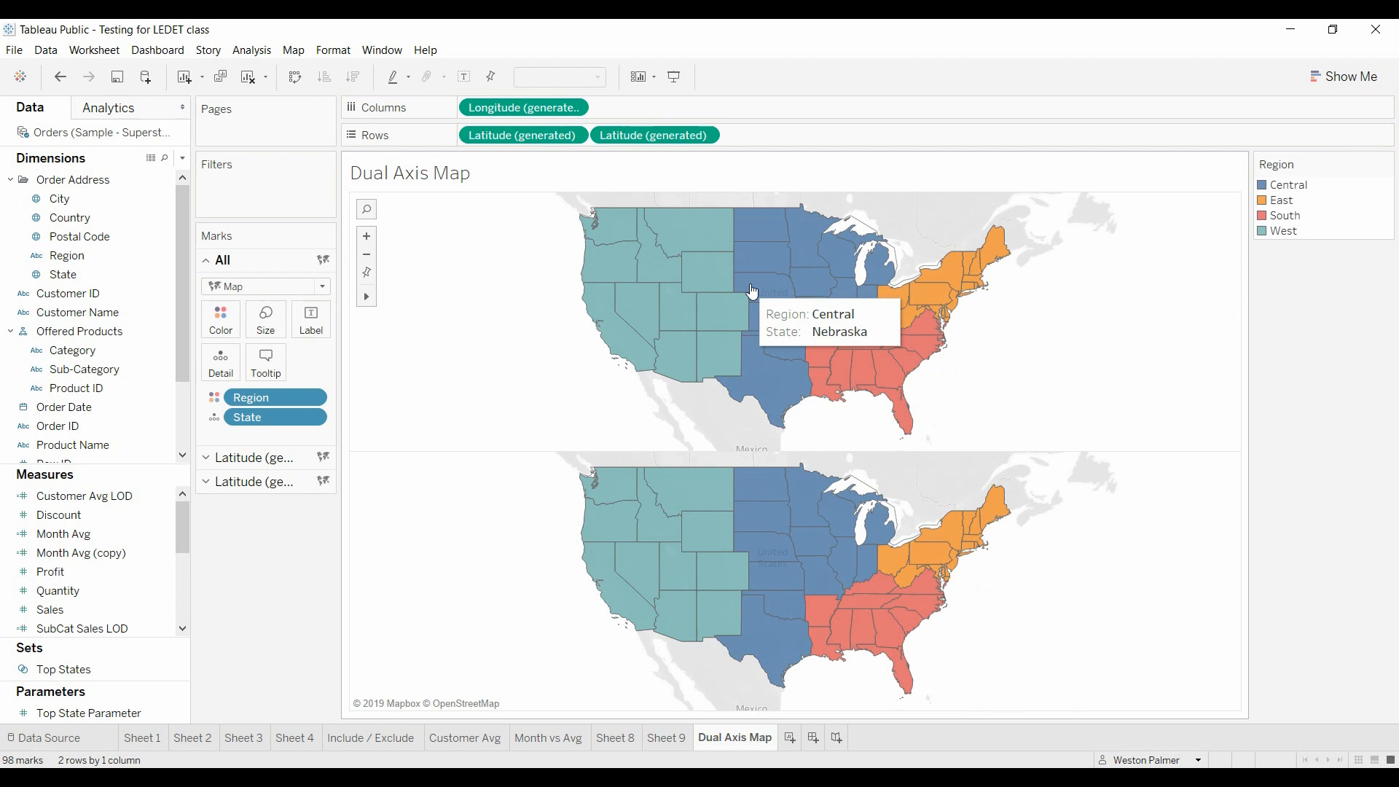
mouse_move(386, 702)
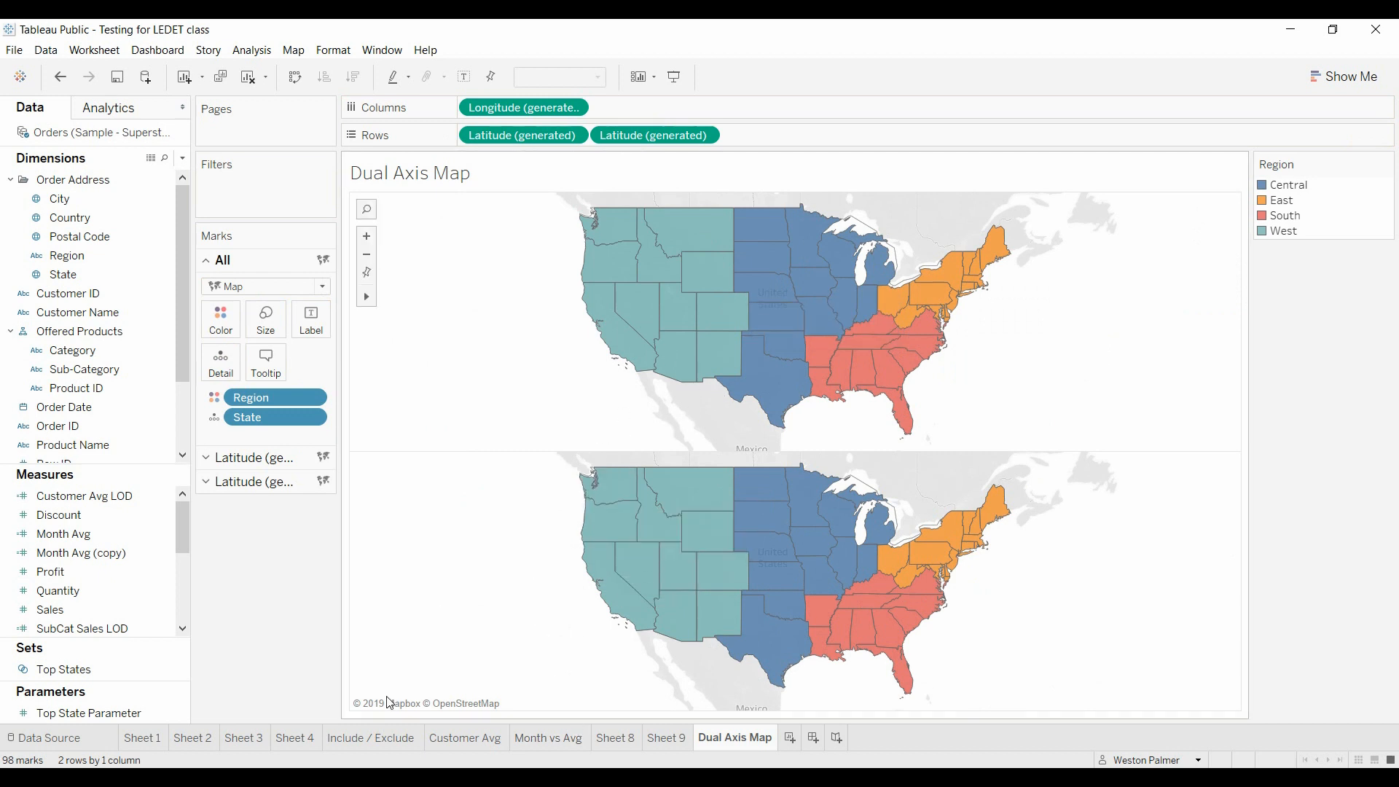
left_click(206, 483)
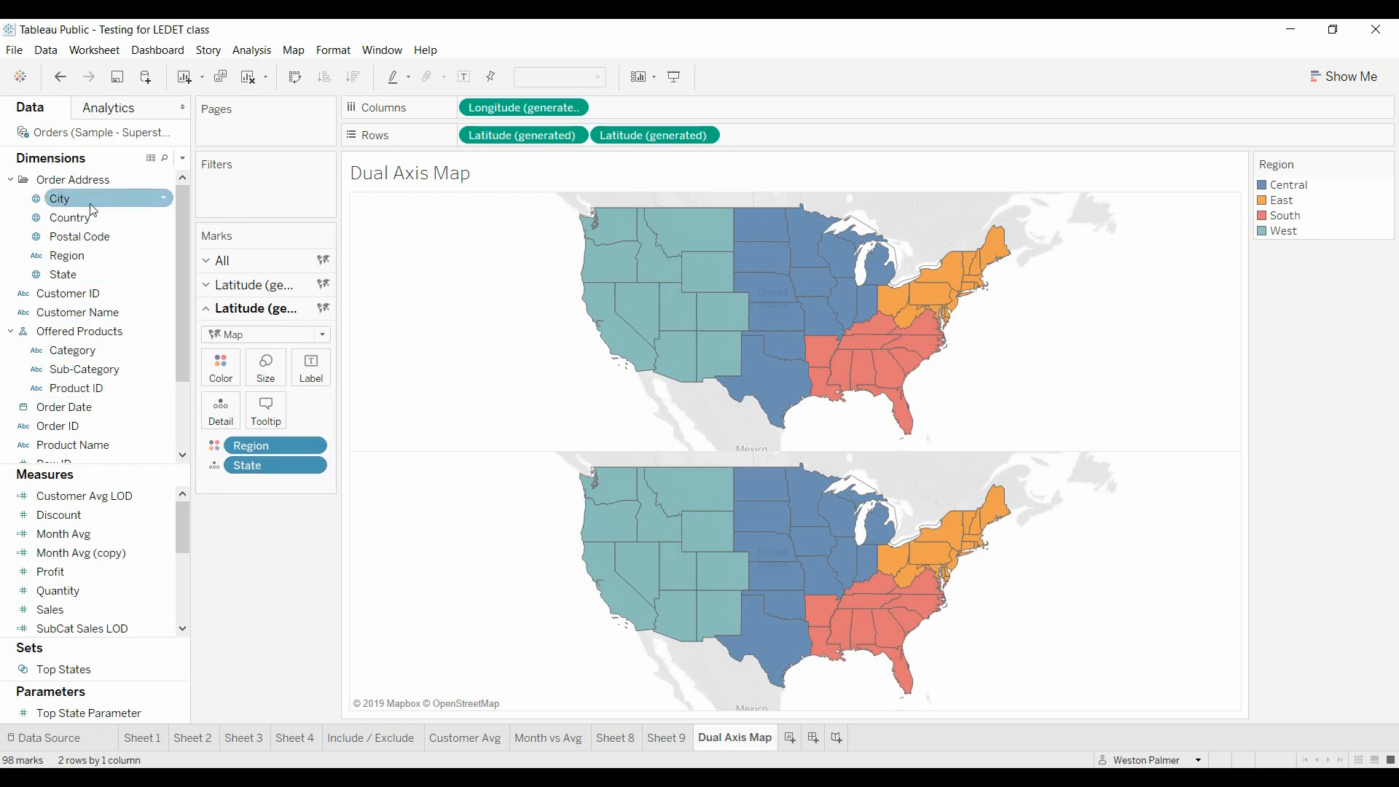
- Add City to Detail on the lower map and drop State from it
left_click_drag(59, 198, 214, 416)
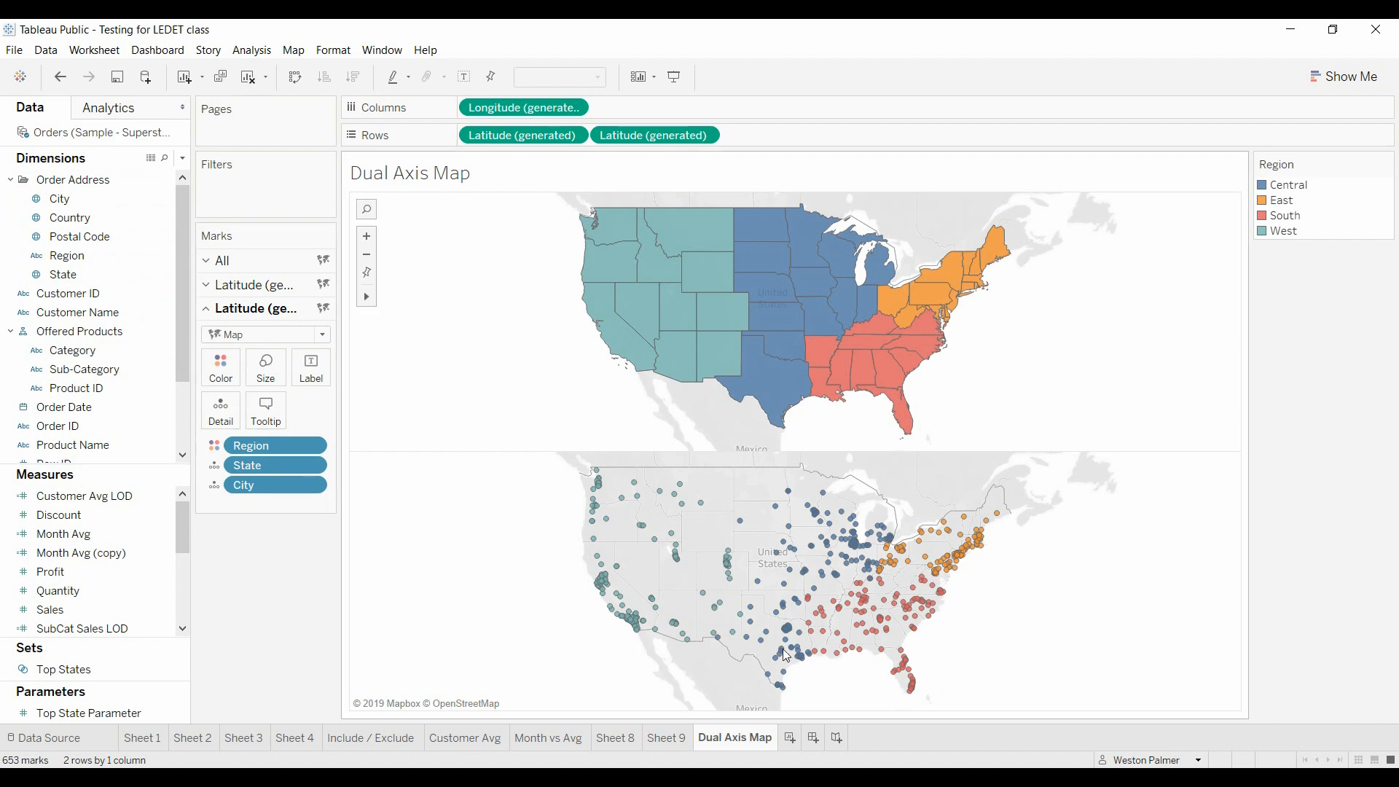
mouse_move(719, 693)
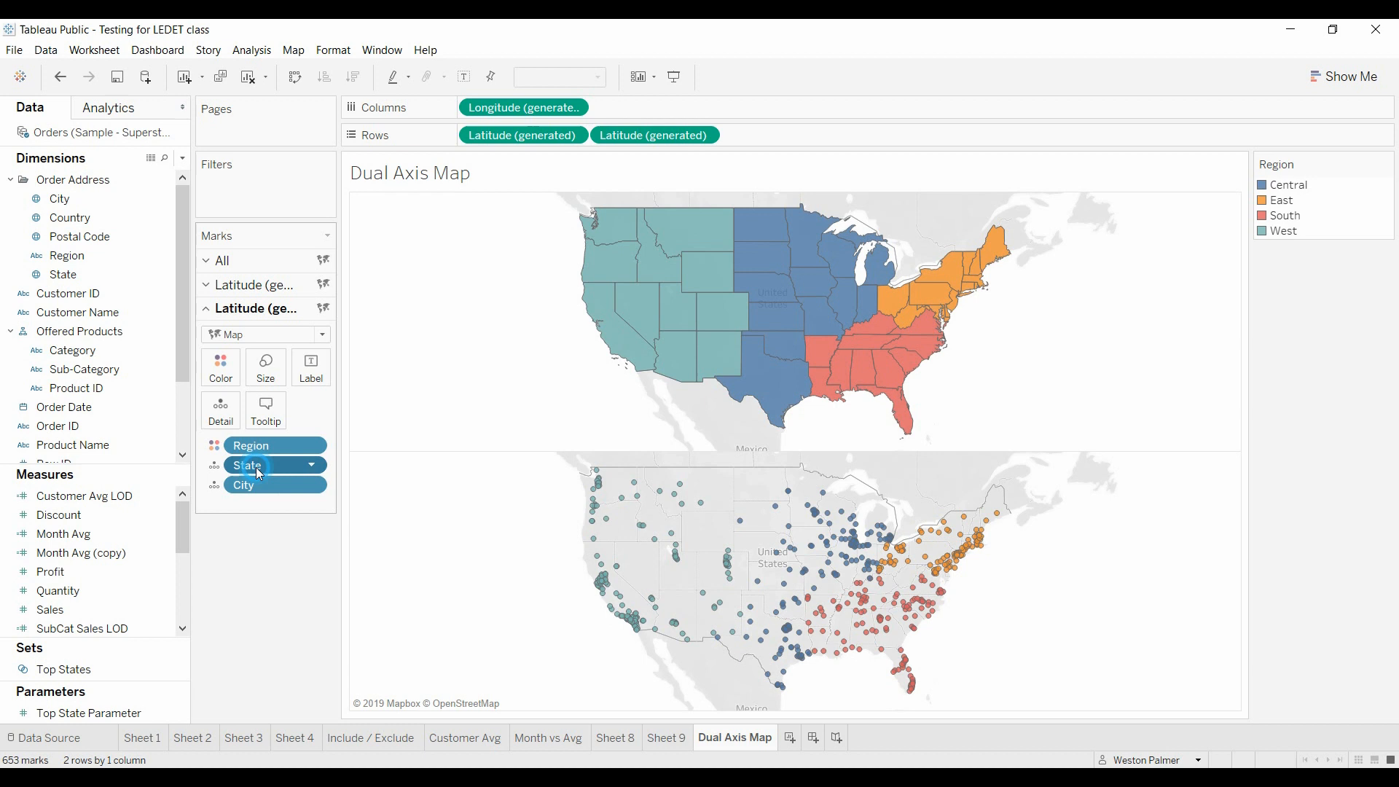
left_click(245, 464)
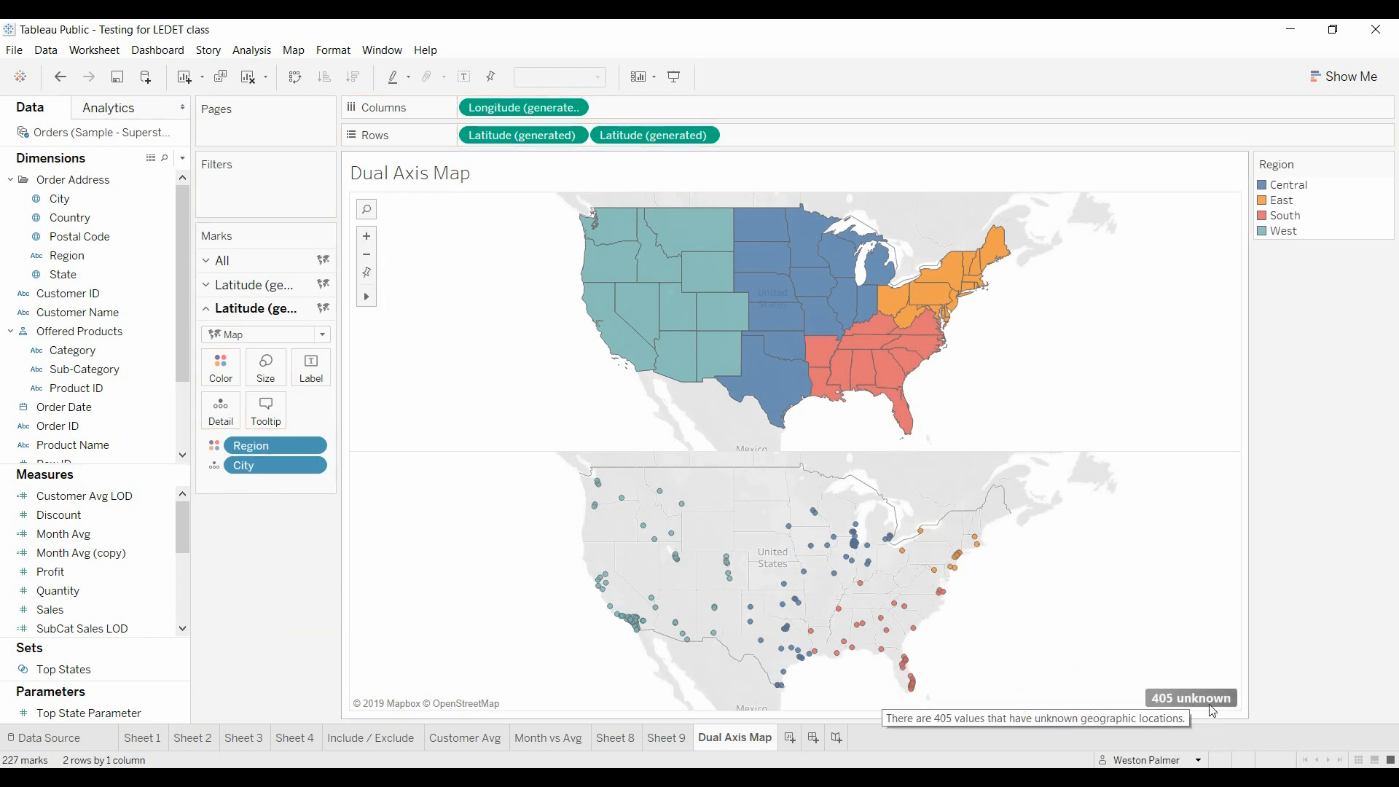
mouse_move(596, 660)
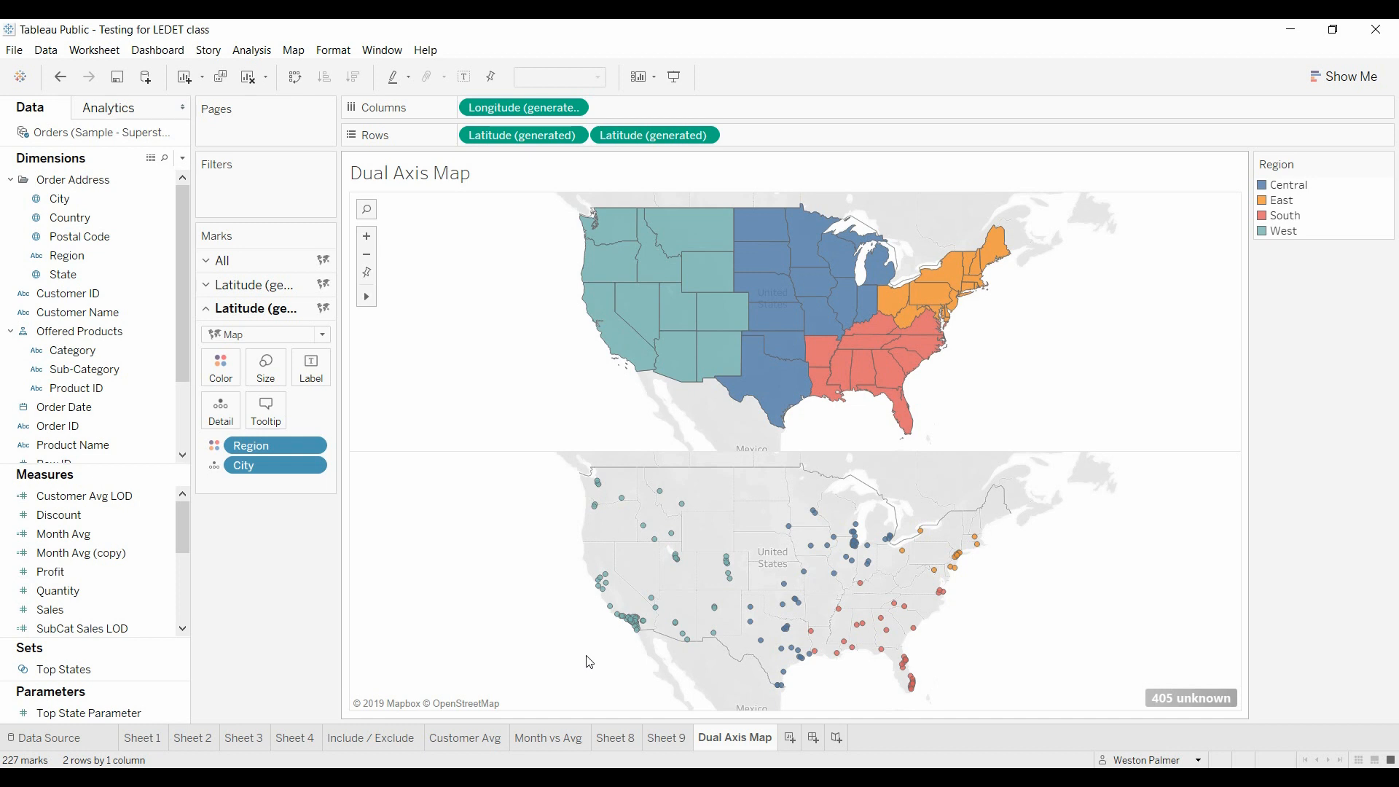
left_click(60, 77)
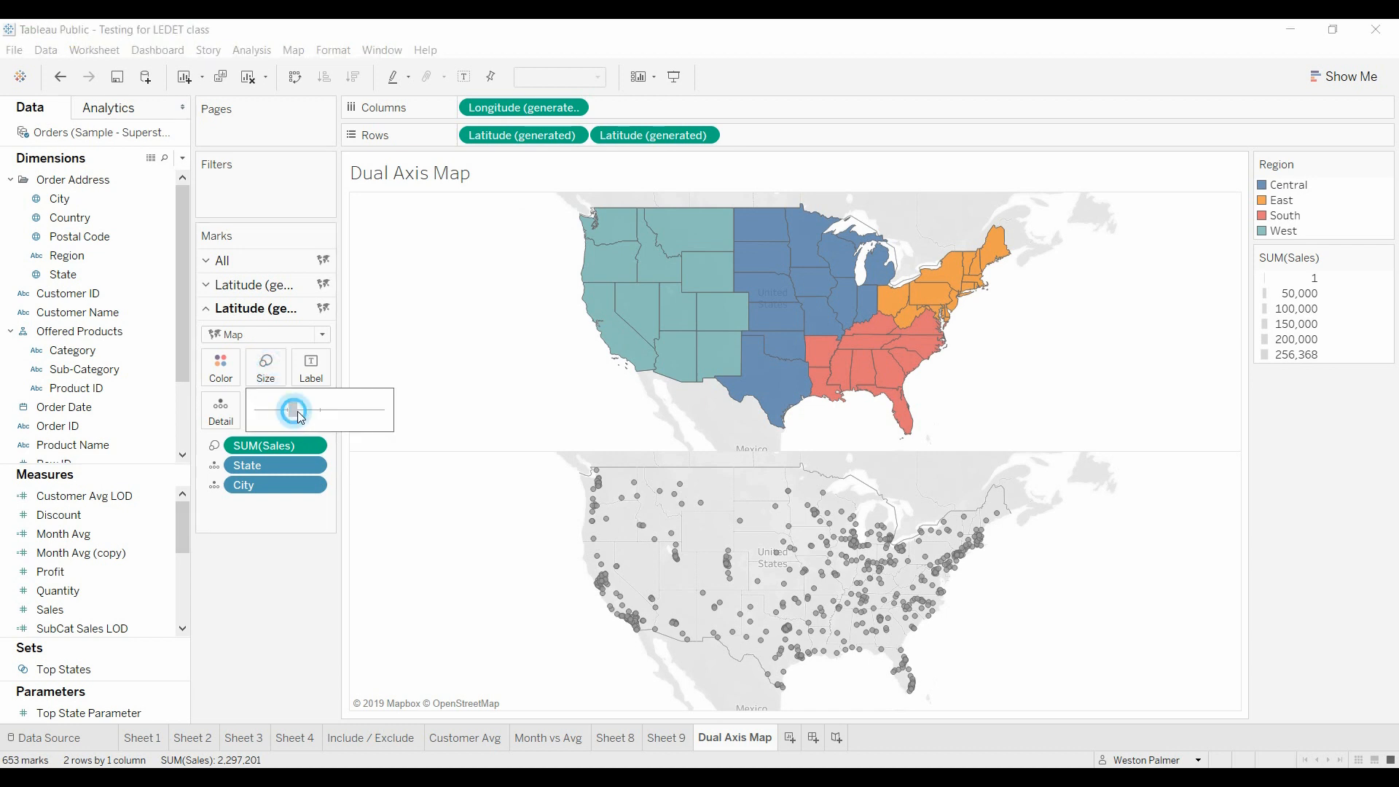
- Adjust the size slider for the sales-sized city points on the lower map
left_click_drag(295, 410, 266, 410)
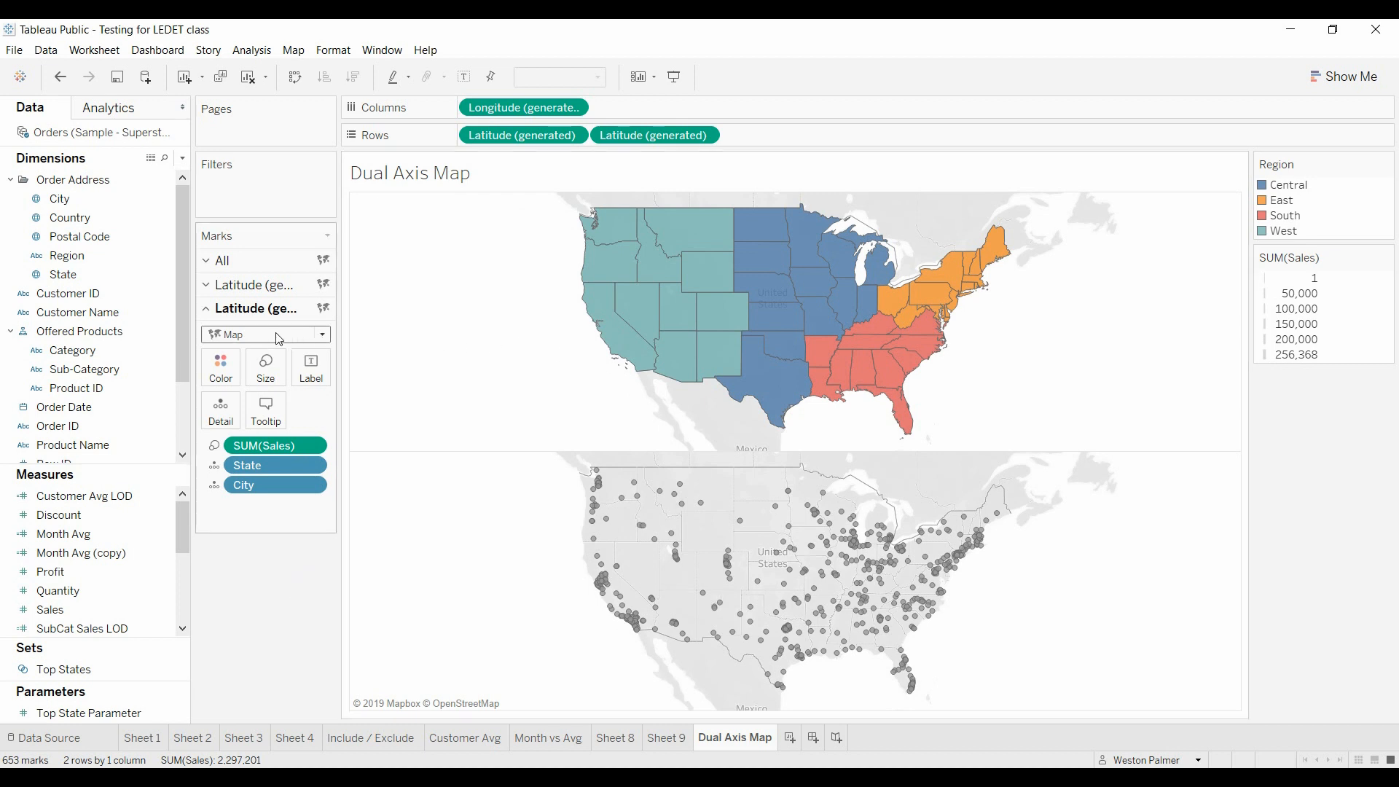
mouse_move(237, 351)
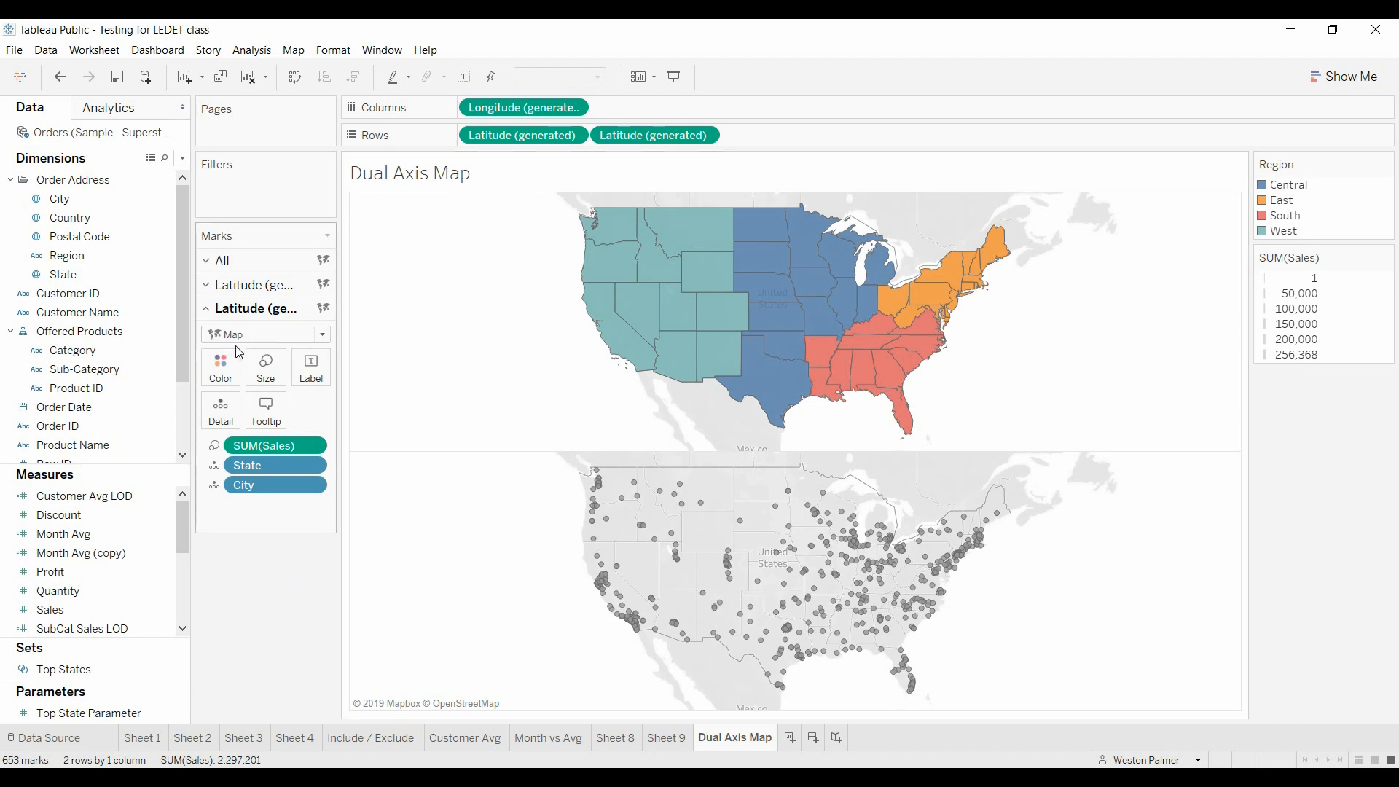
- Set the city marks to Circle and enlarge the sales circles to a readable size
left_click(319, 333)
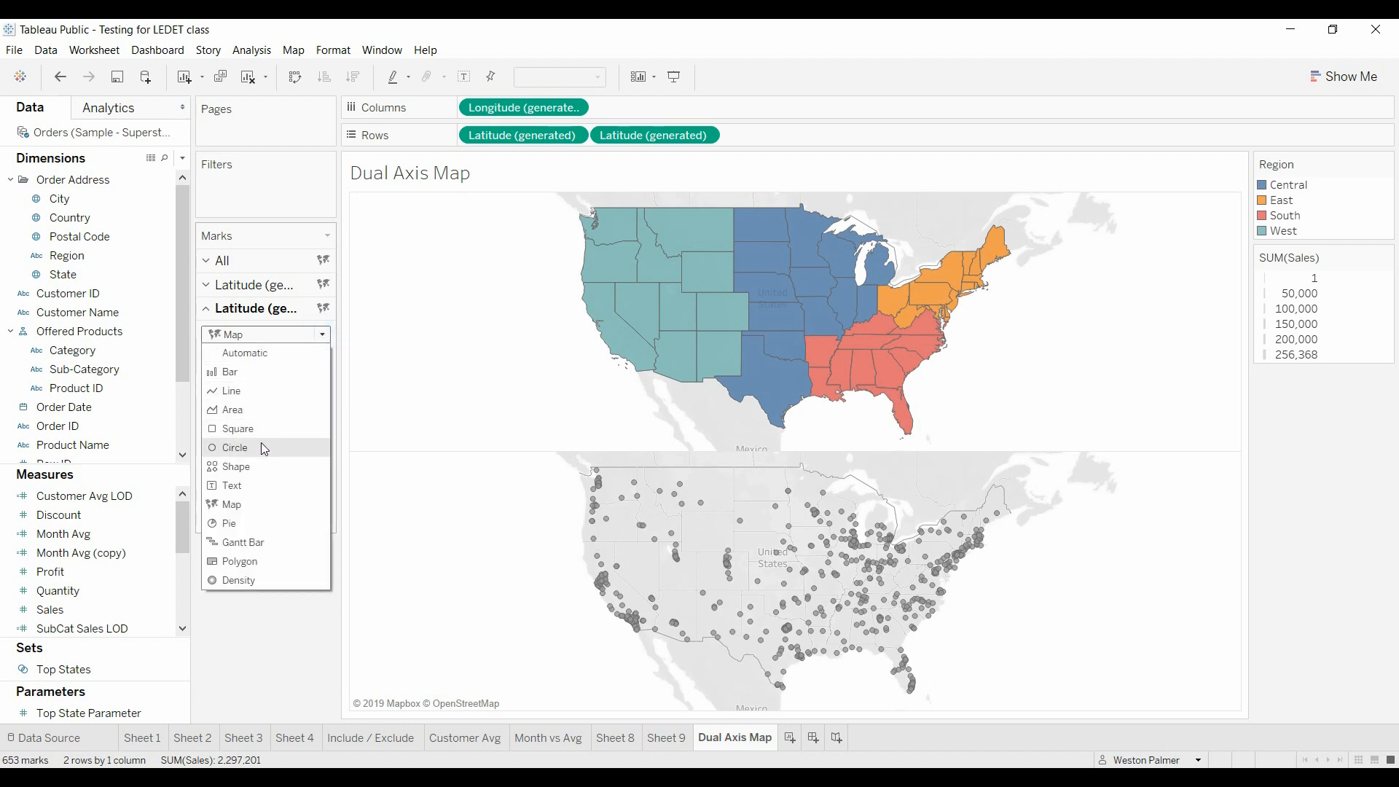
left_click(236, 447)
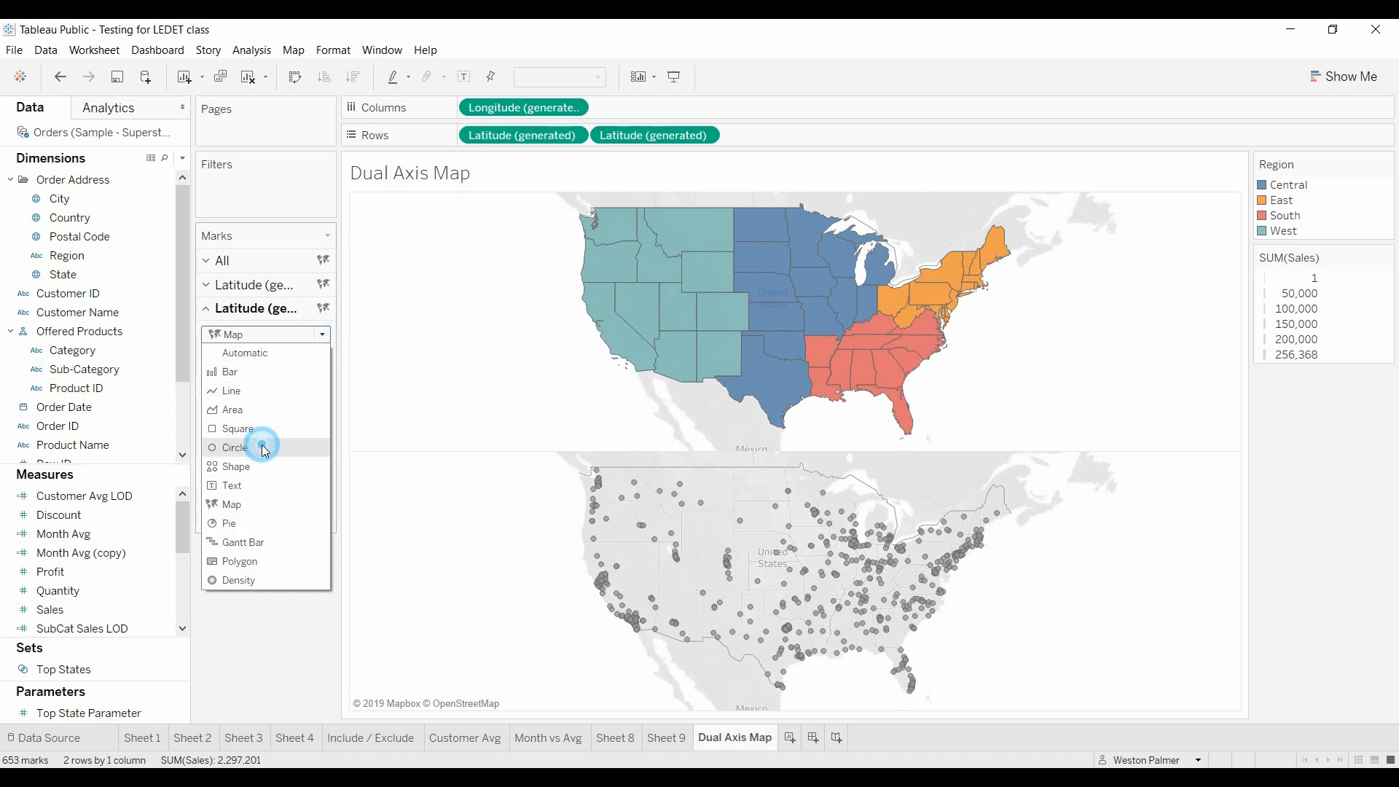
left_click(235, 447)
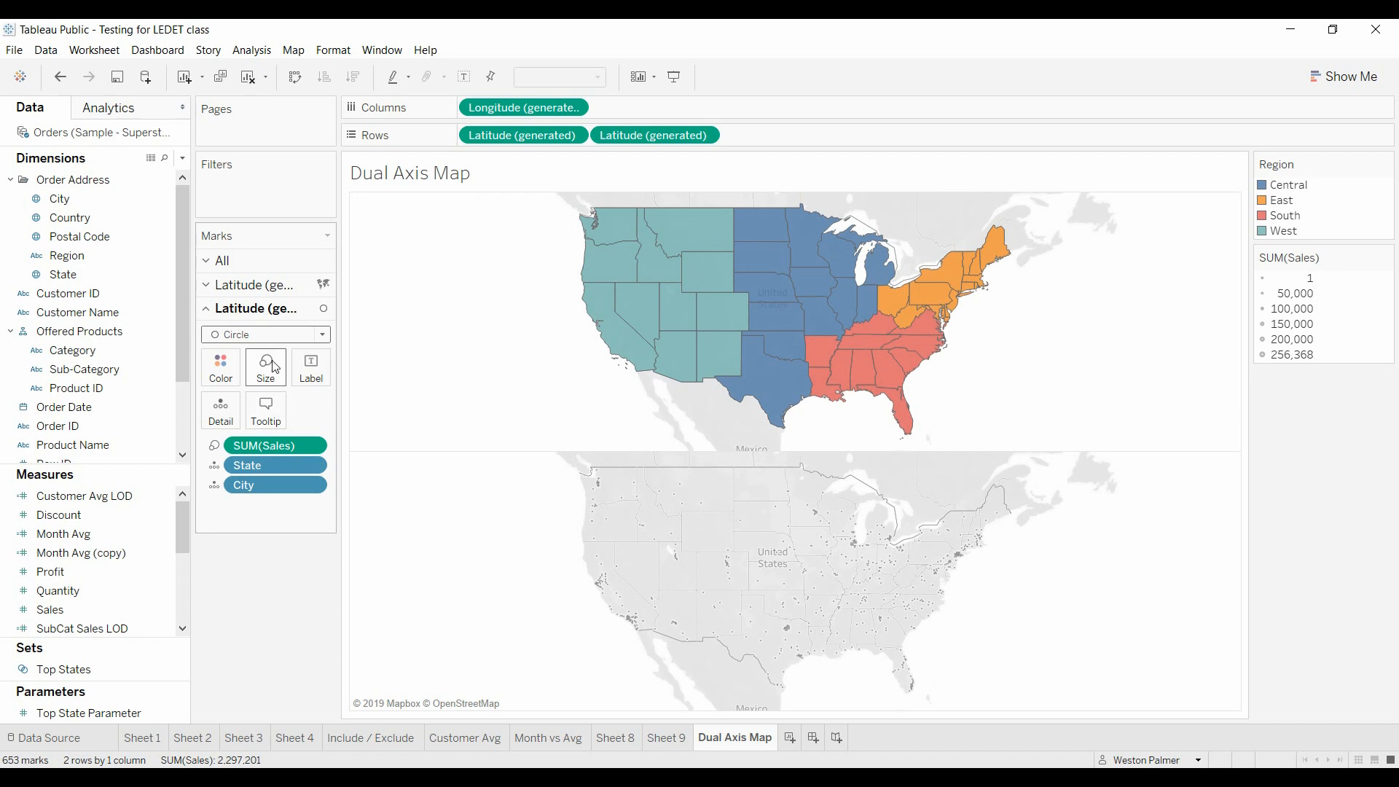
left_click(265, 366)
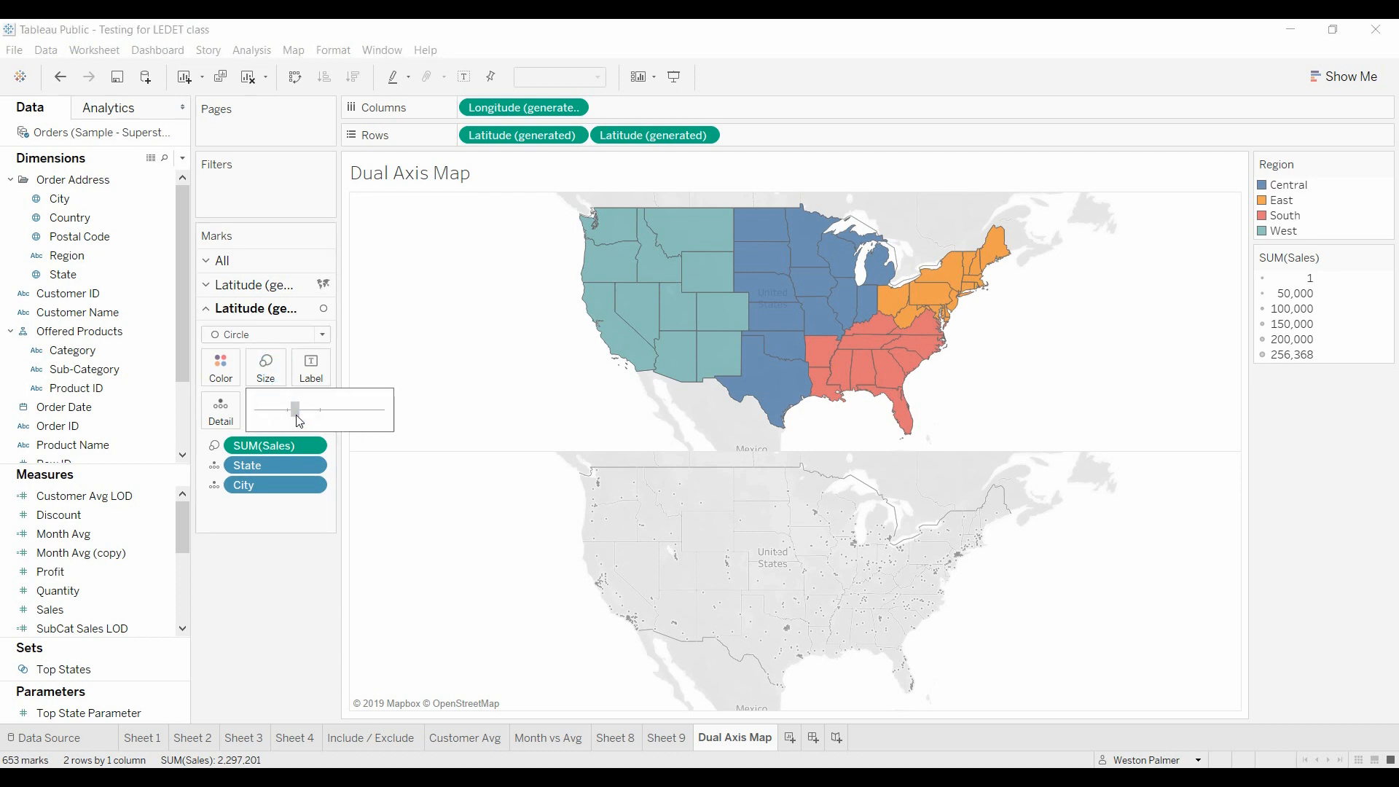
left_click_drag(296, 408, 328, 408)
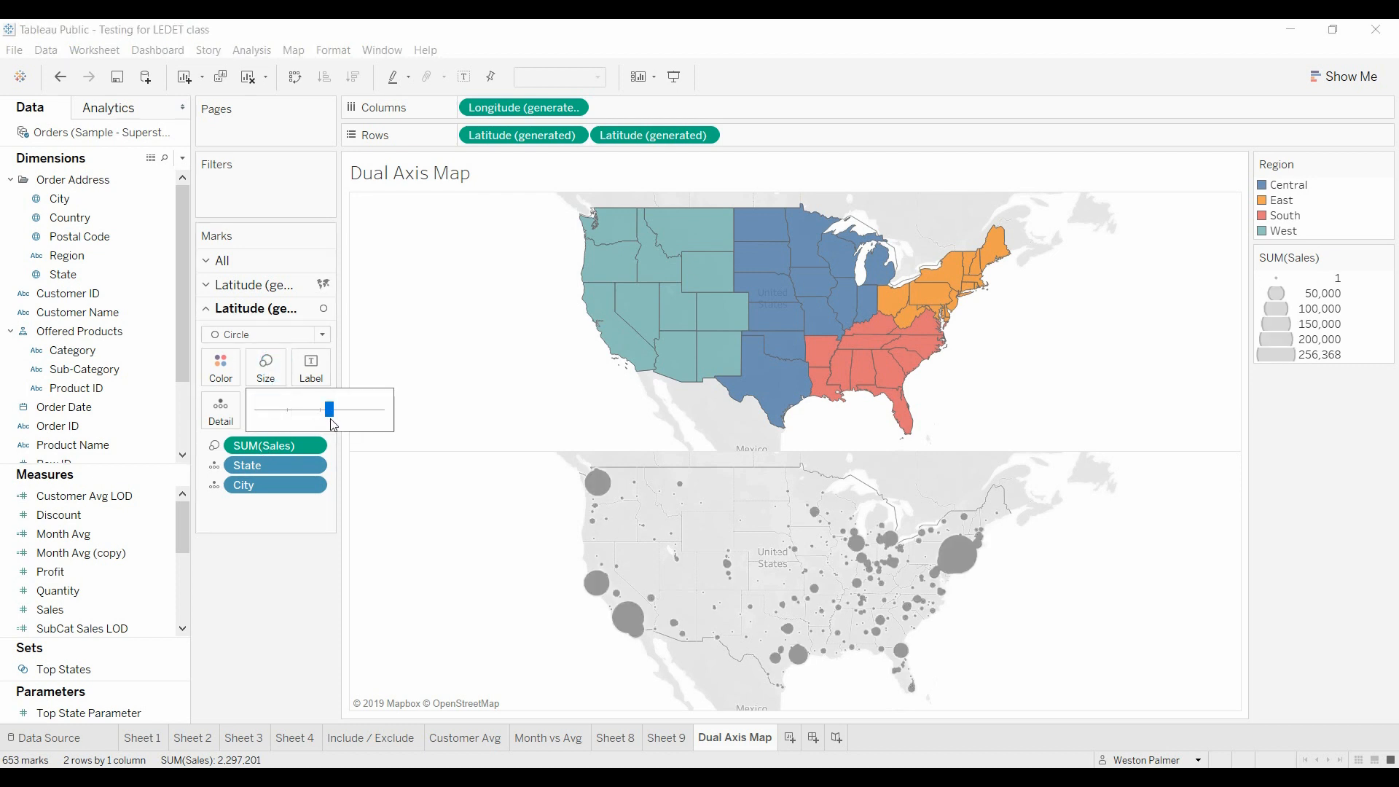
left_click_drag(332, 408, 312, 408)
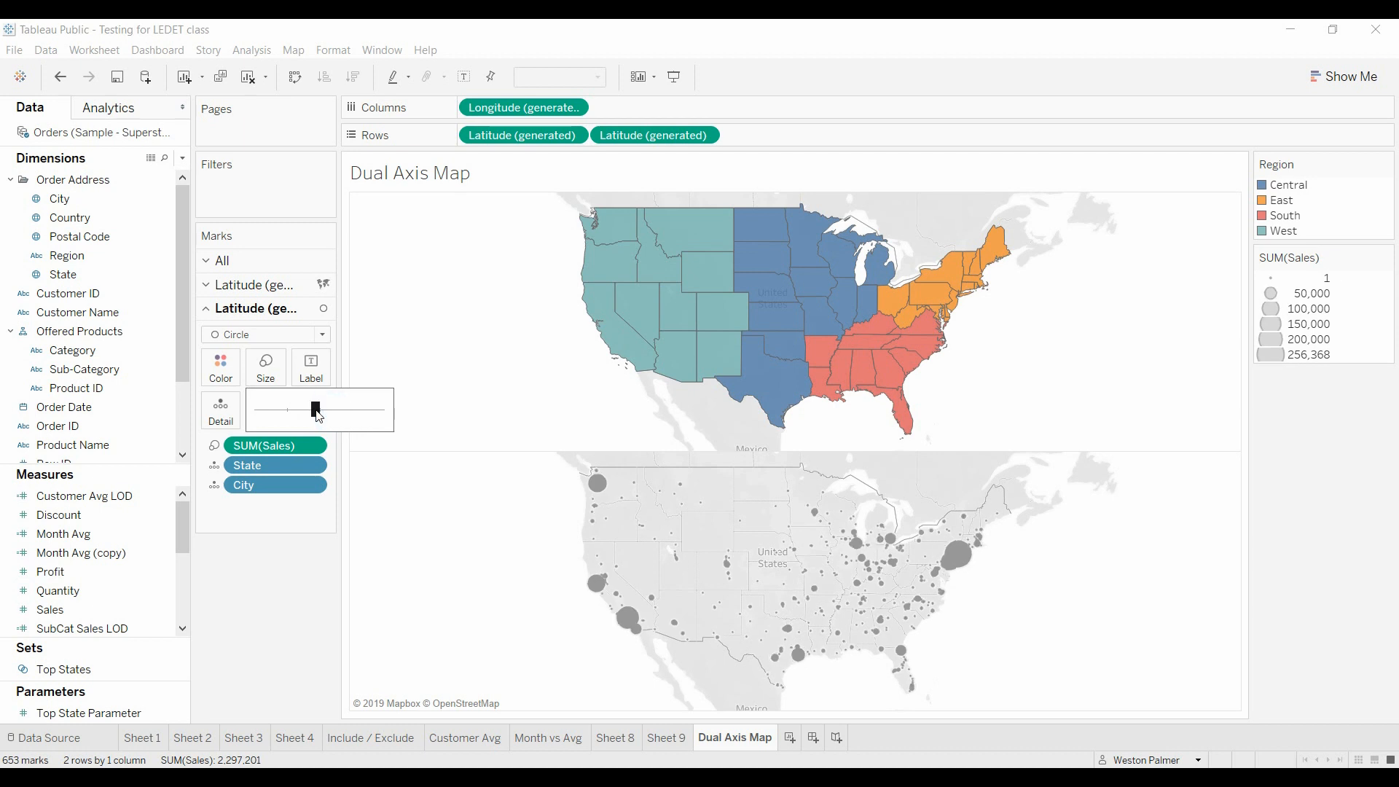
mouse_move(722, 404)
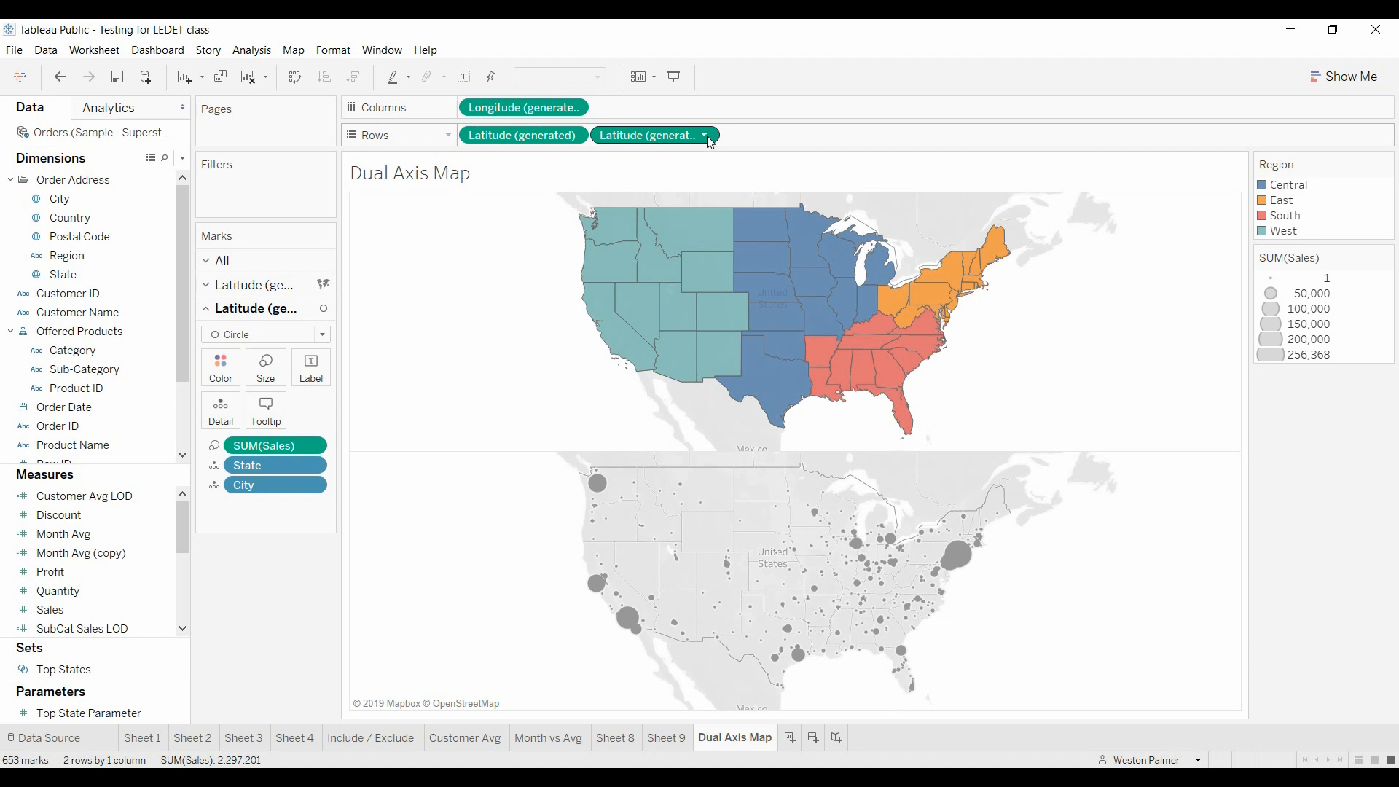
- Set the second Latitude to Dual Axis, overlaying sales circles on the region-coloured states
left_click(705, 134)
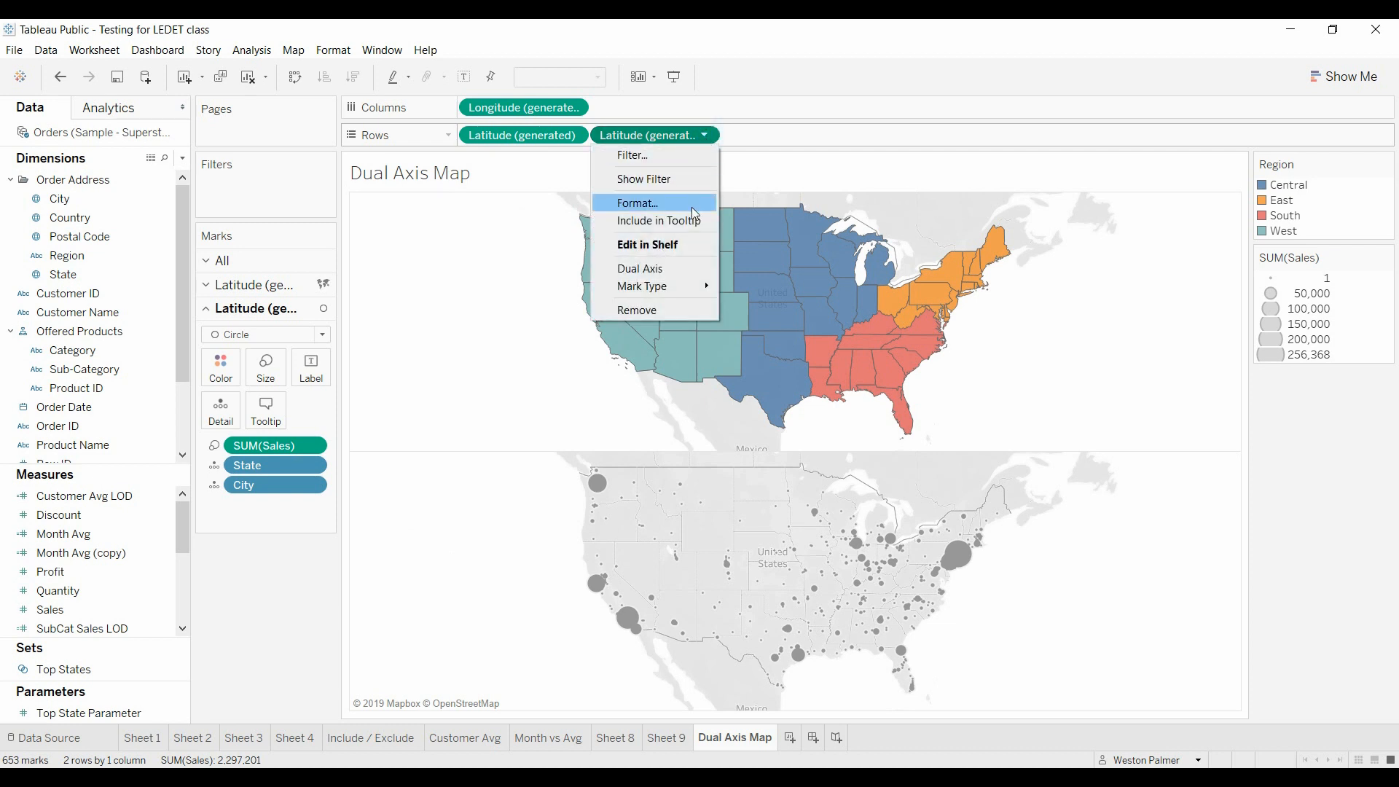
mouse_move(657, 268)
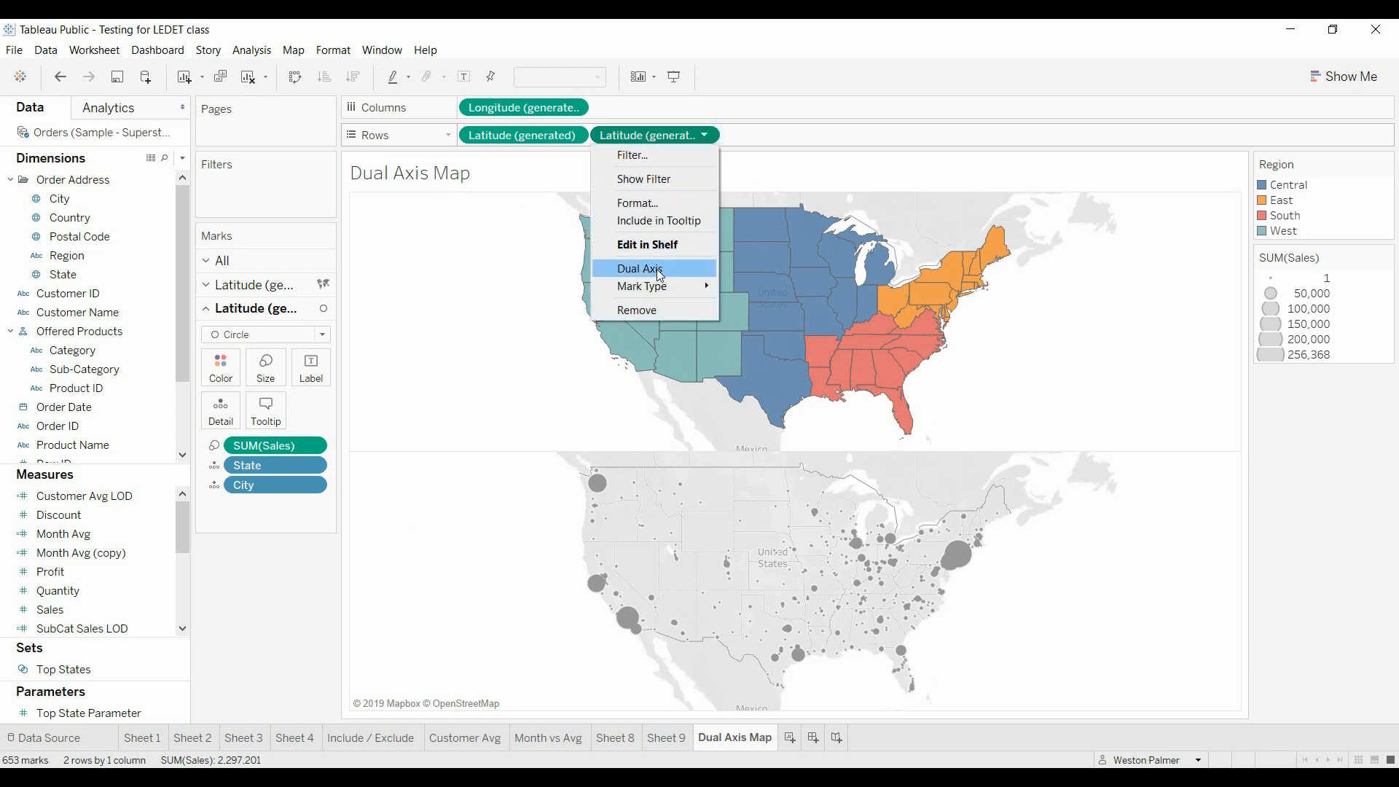
left_click(638, 268)
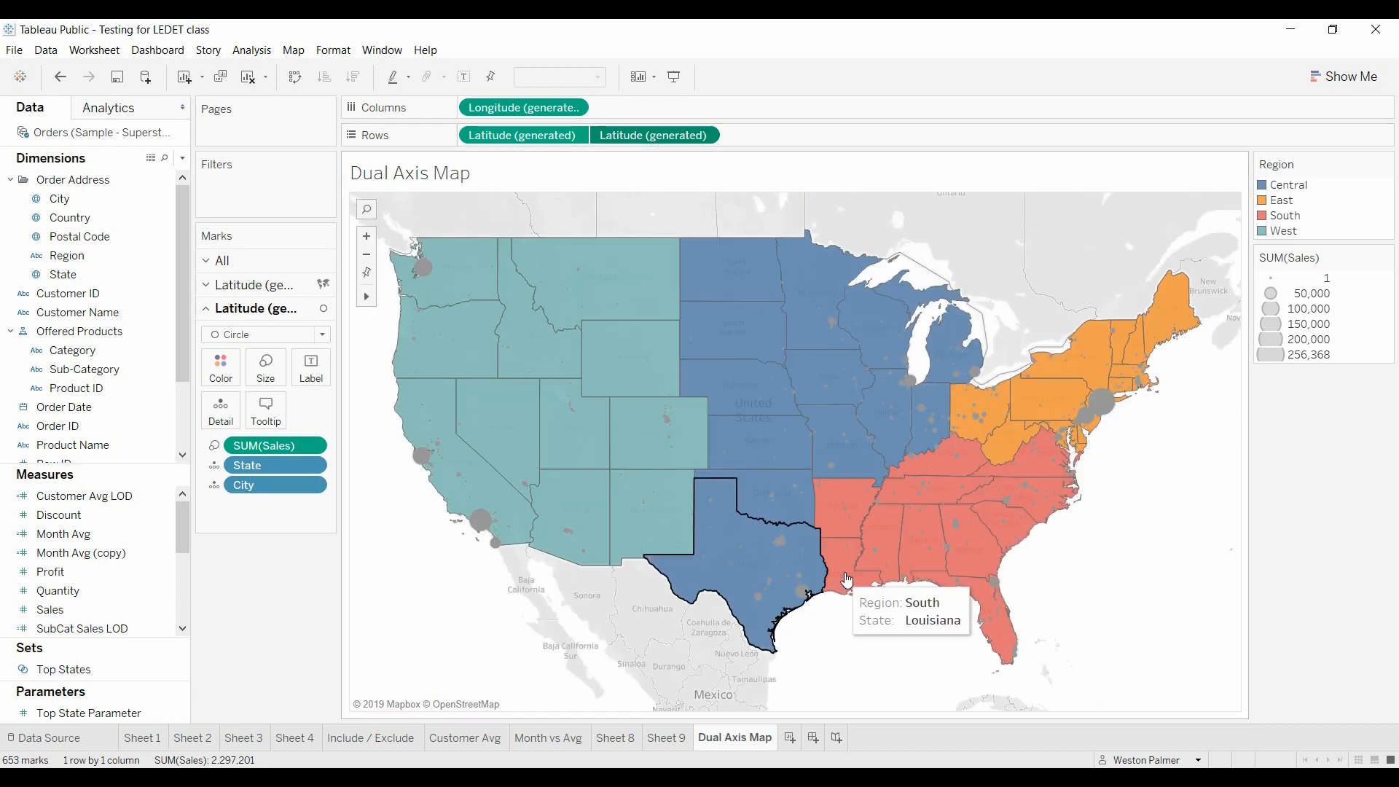
left_click(220, 366)
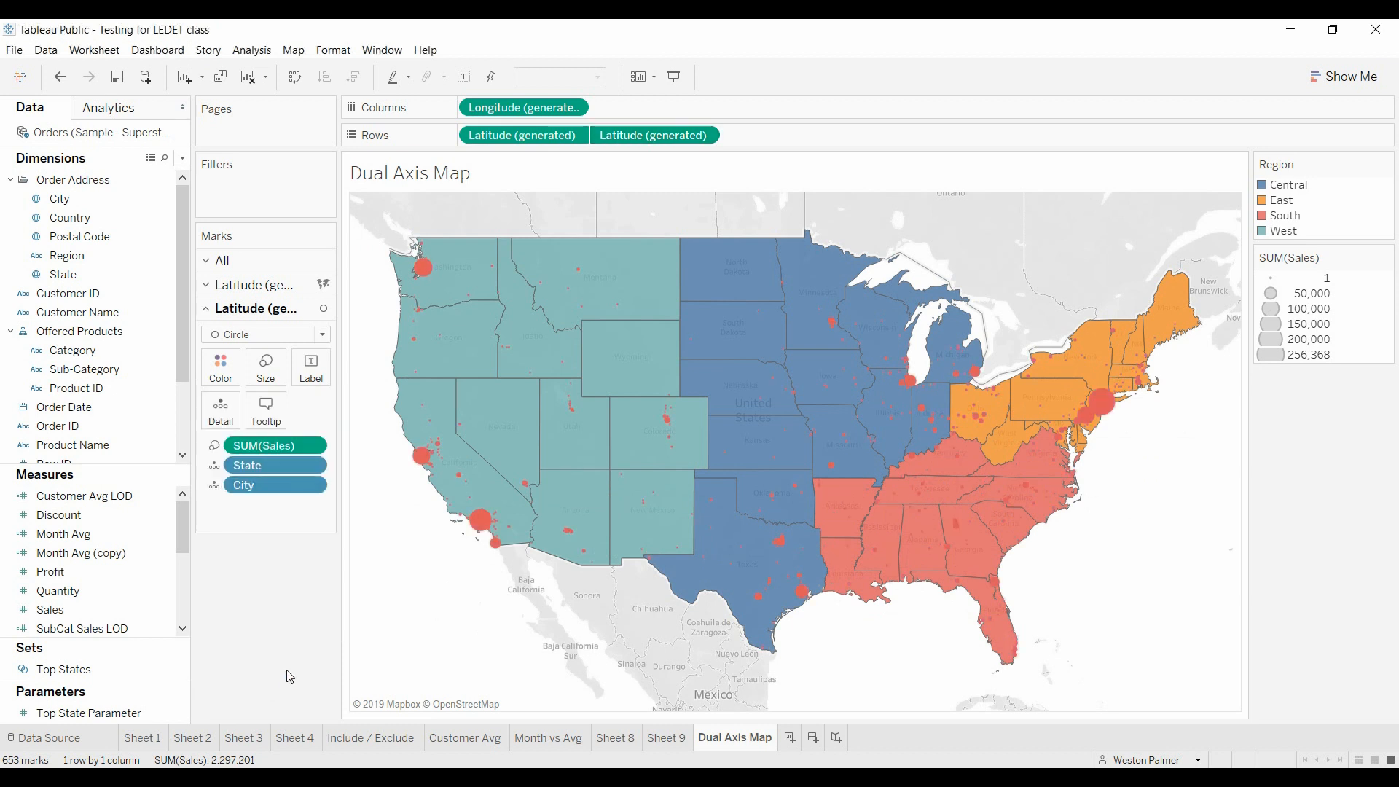
mouse_move(424, 592)
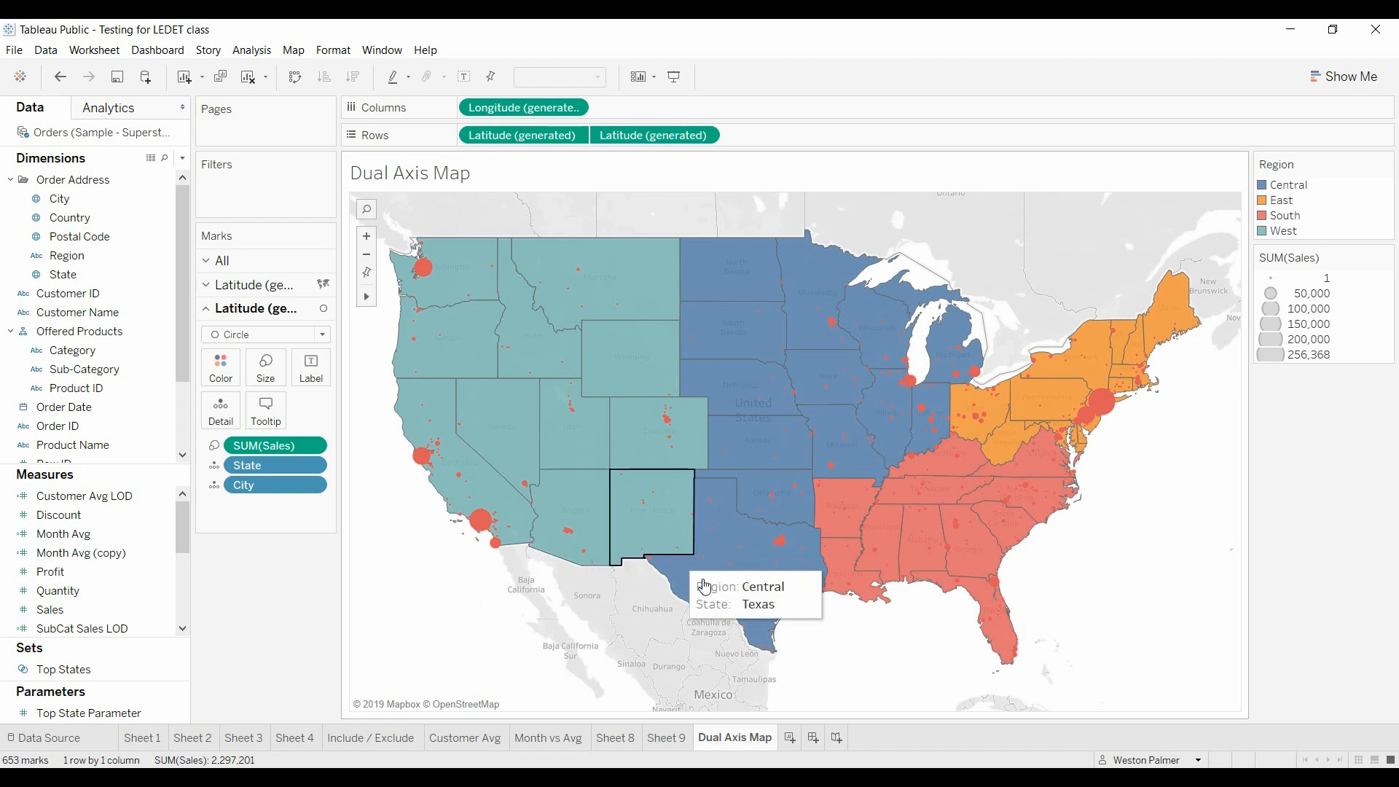
mouse_move(1173, 631)
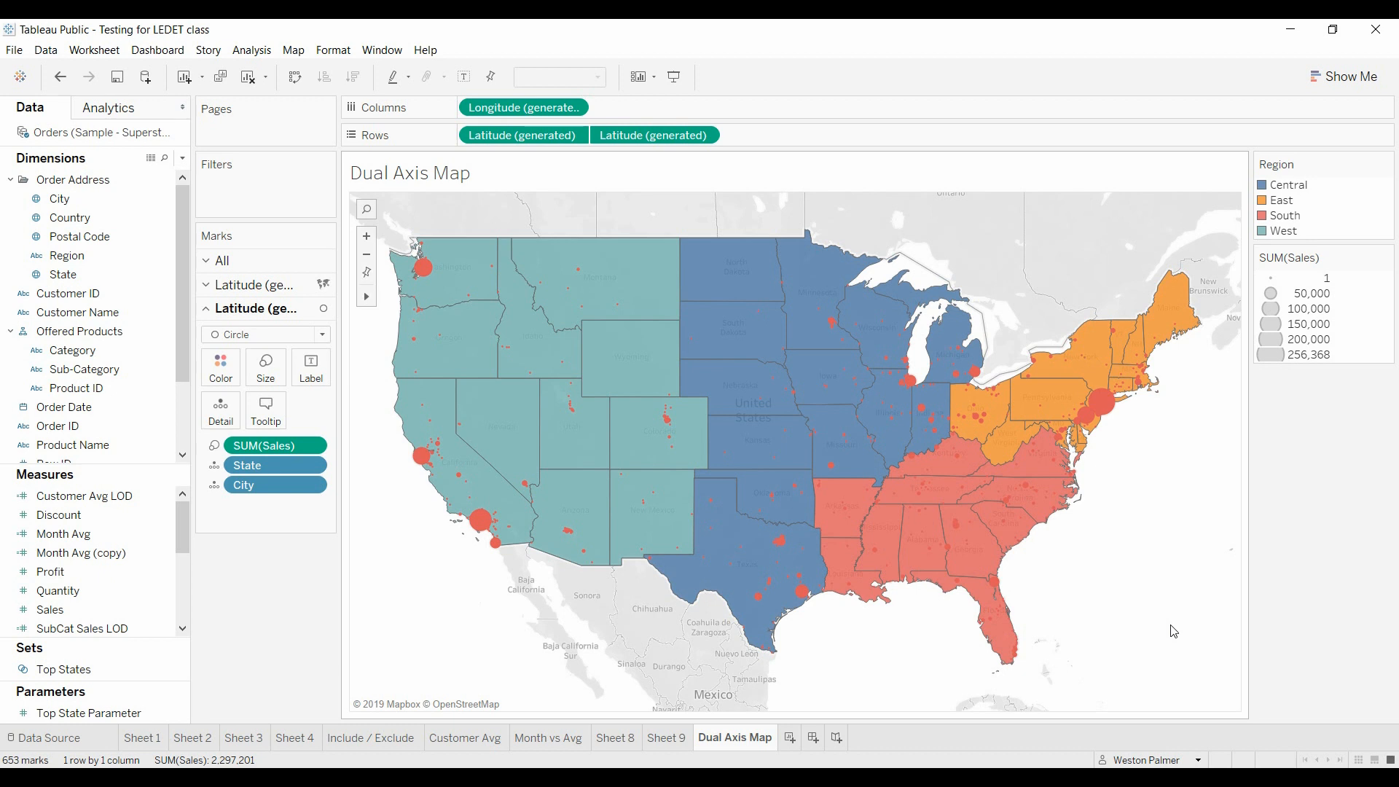